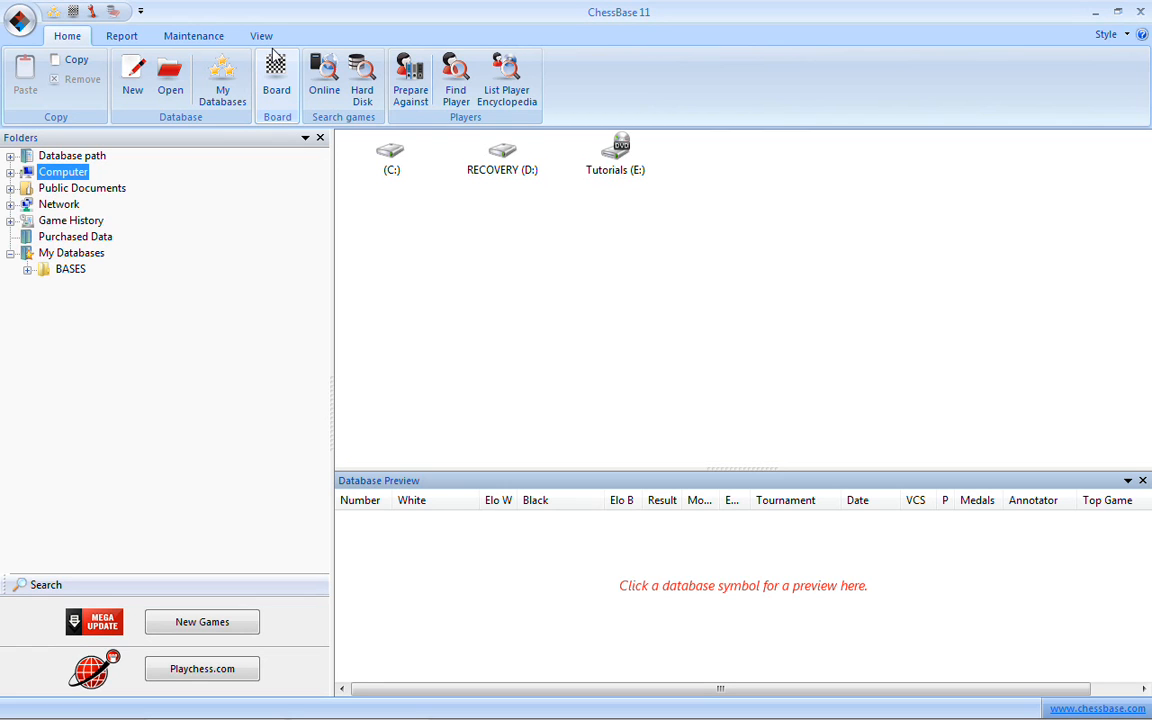
mouse_move(163, 208)
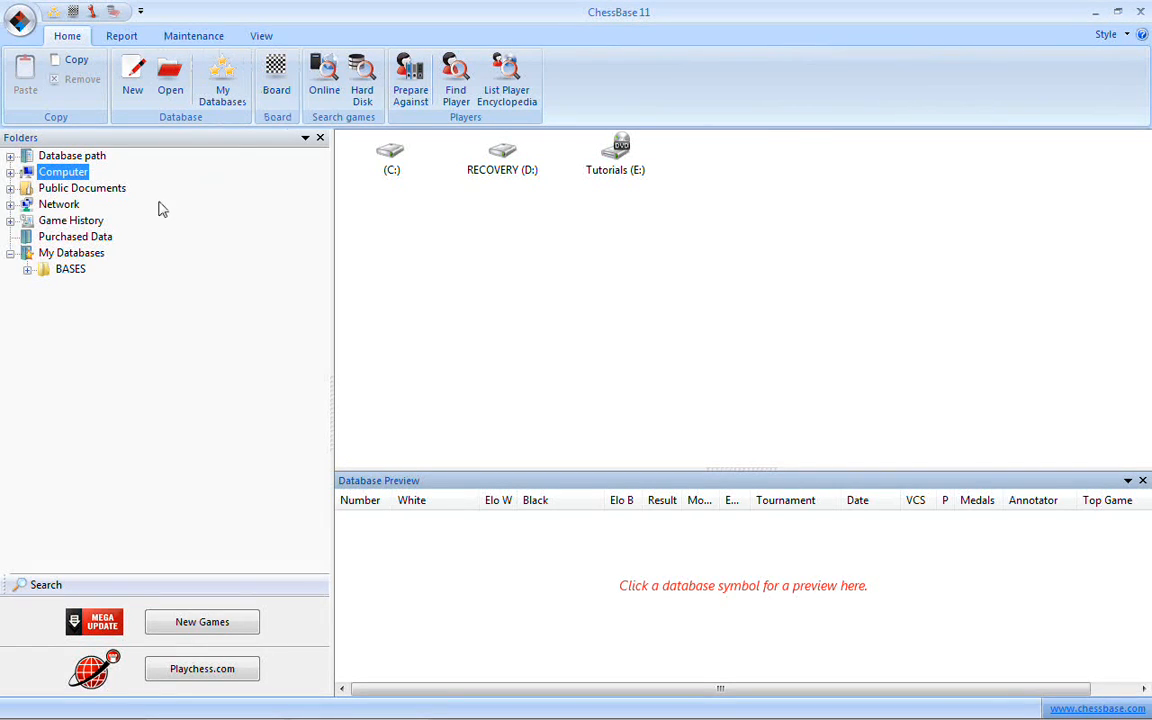
Step: Select My Databases in the Folders tree to list its database files and folders
click(71, 252)
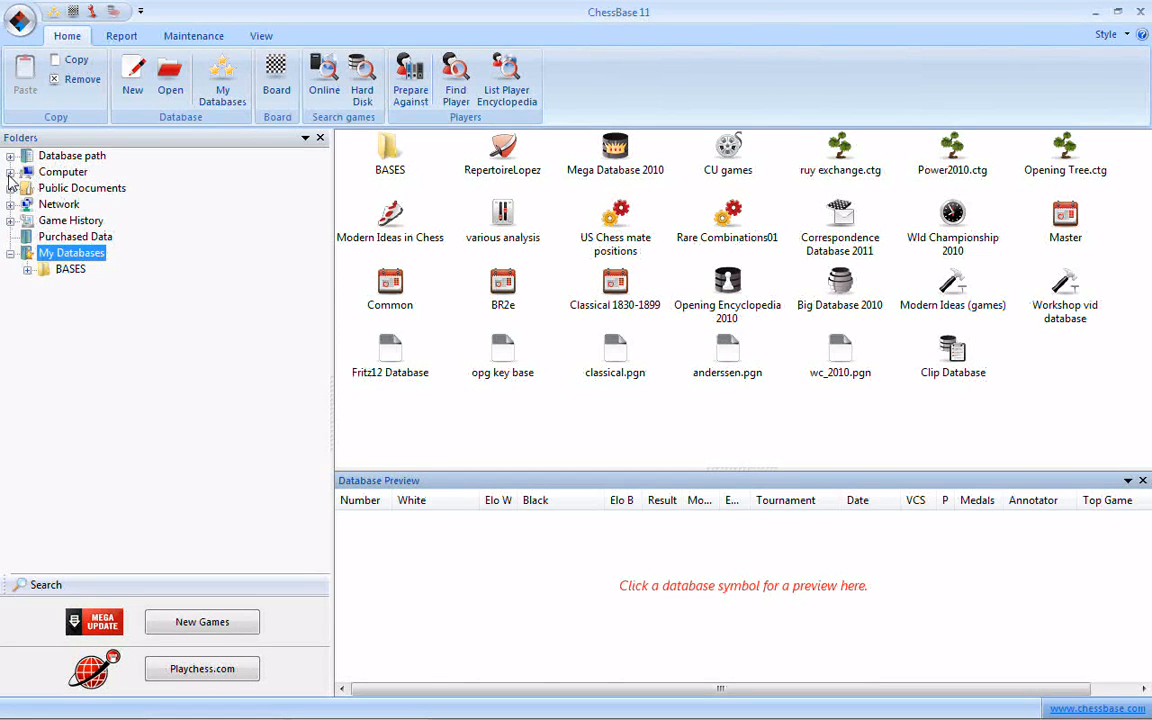
Step: Expand Computer and show its drives C:, RECOVERY (D:) and Tutorials (E:)
click(11, 171)
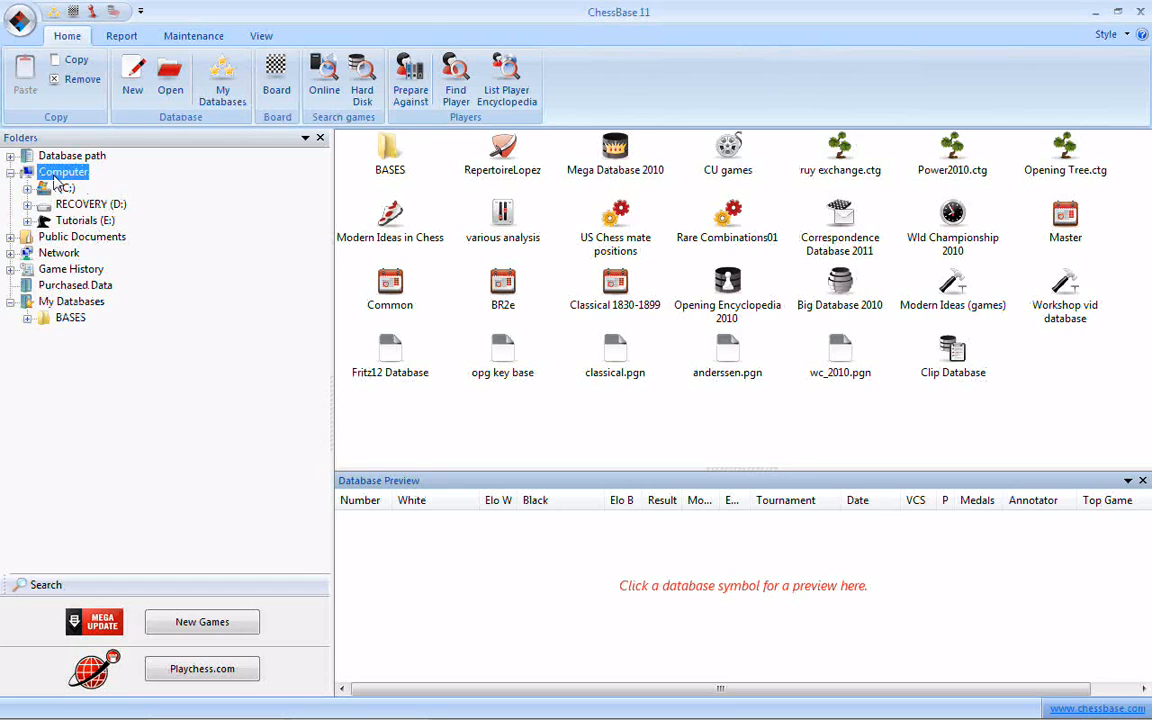
click(63, 171)
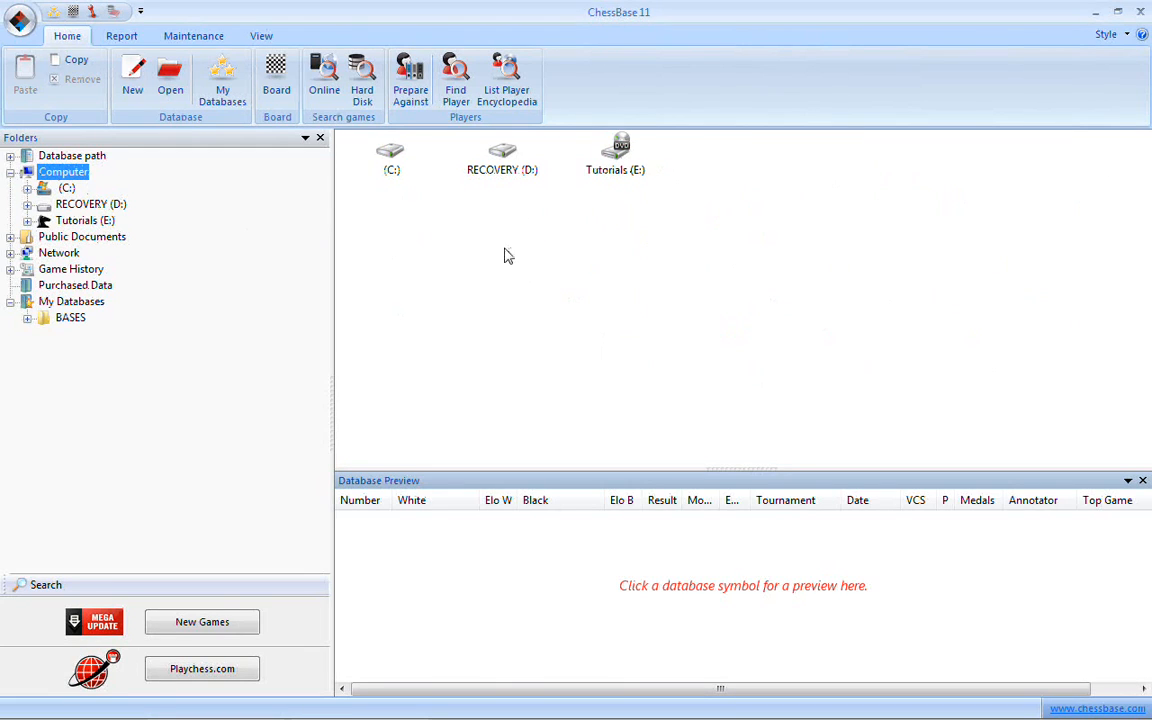
mouse_move(920, 307)
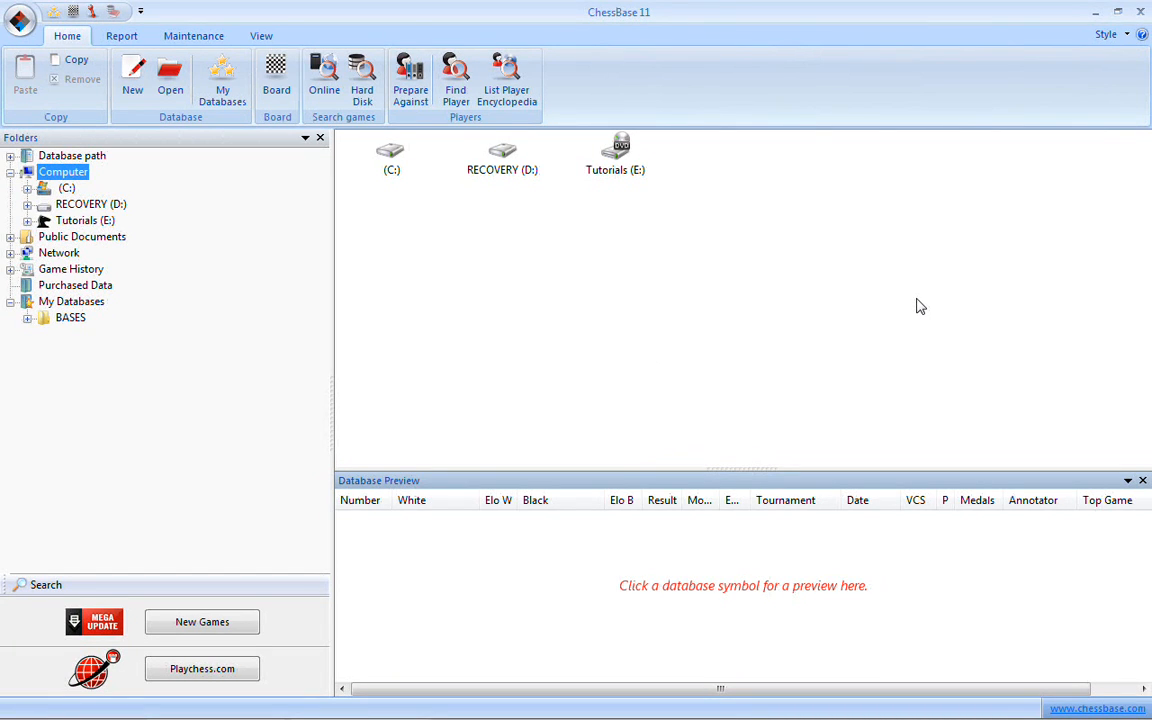
mouse_move(504, 228)
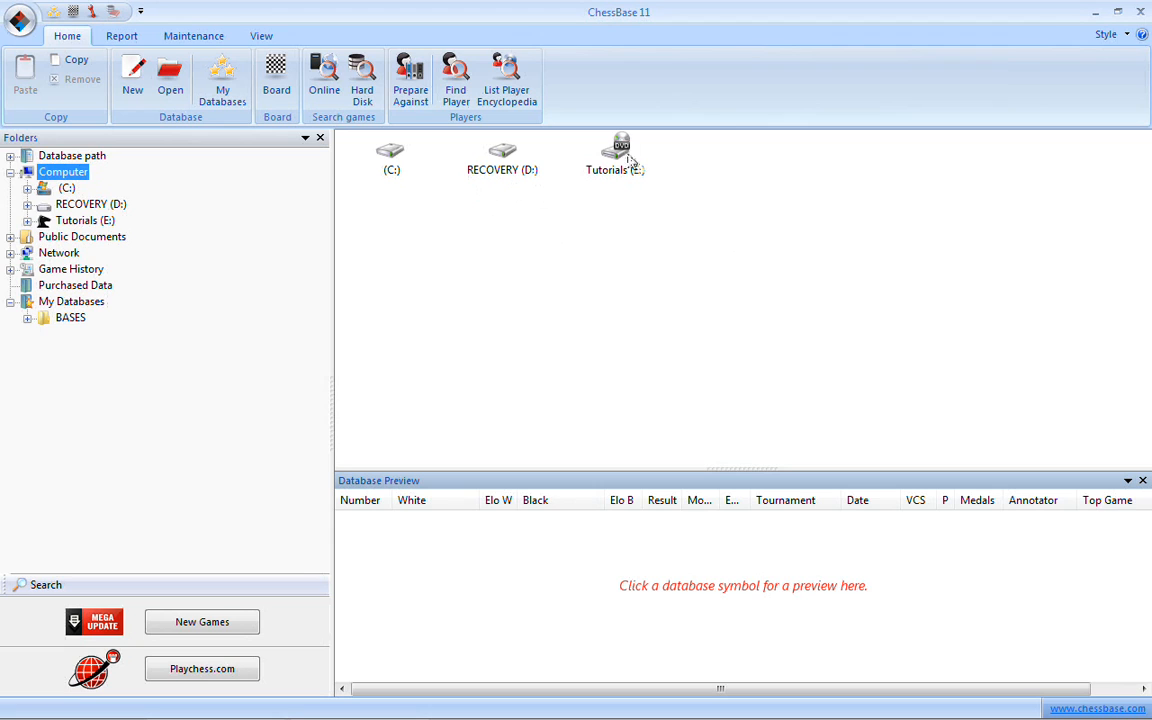
mouse_move(613, 177)
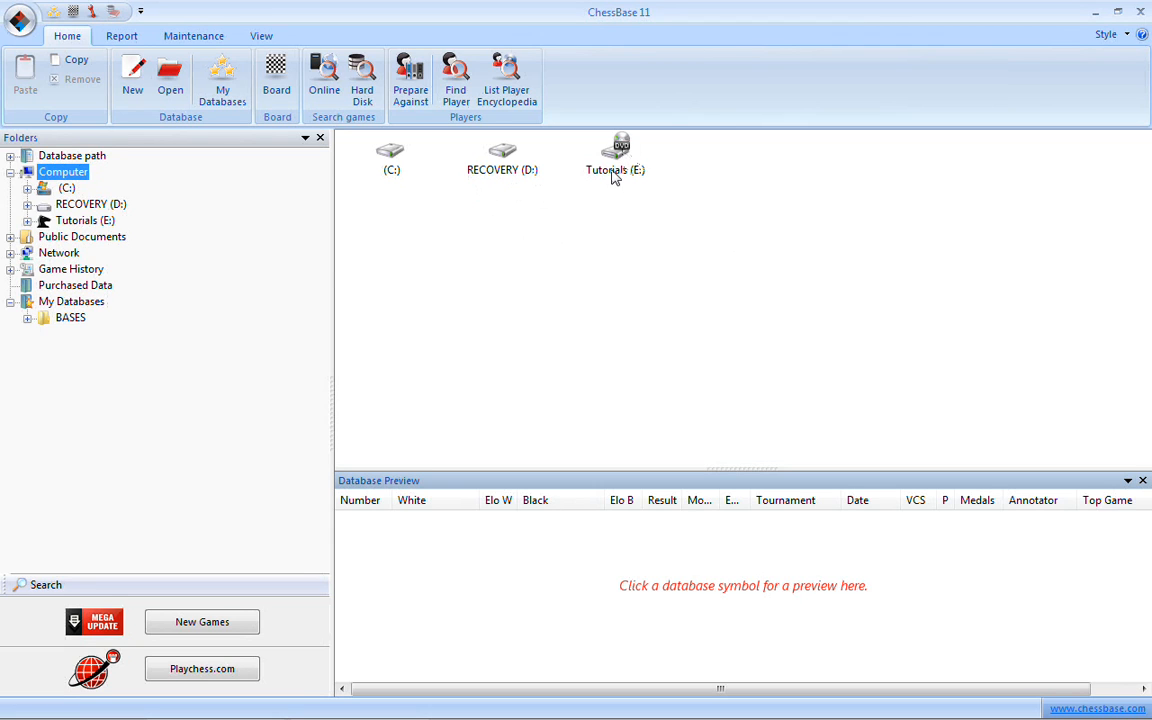
mouse_move(613, 196)
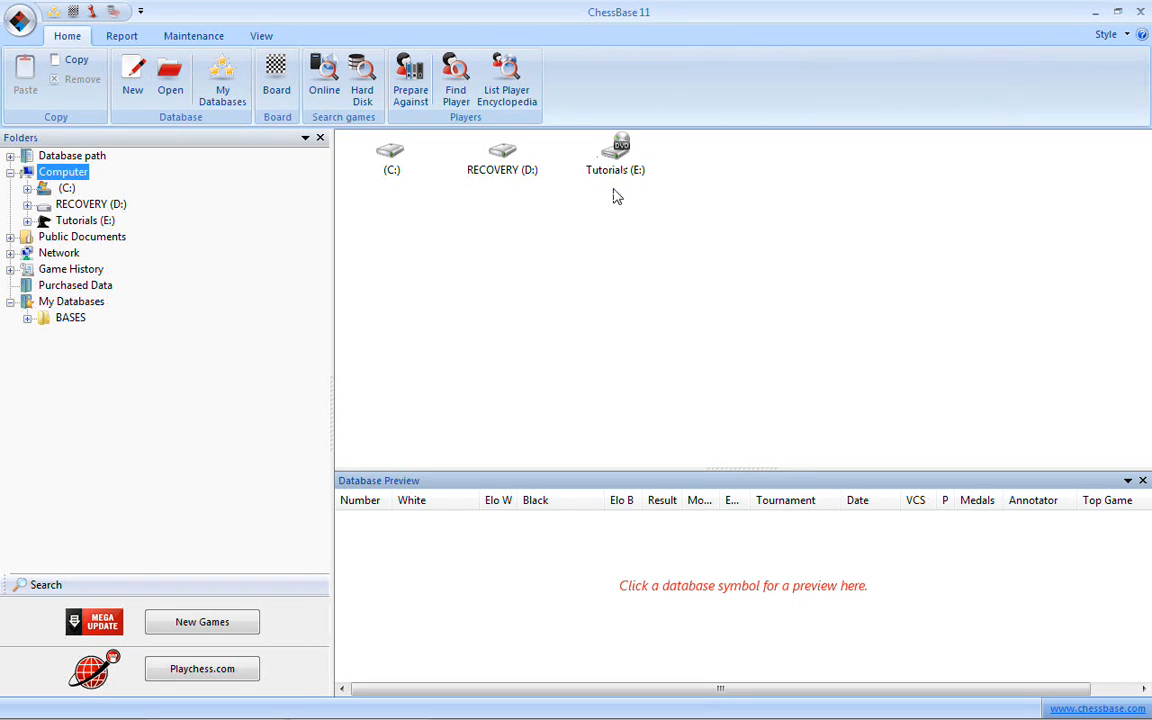
mouse_move(620, 192)
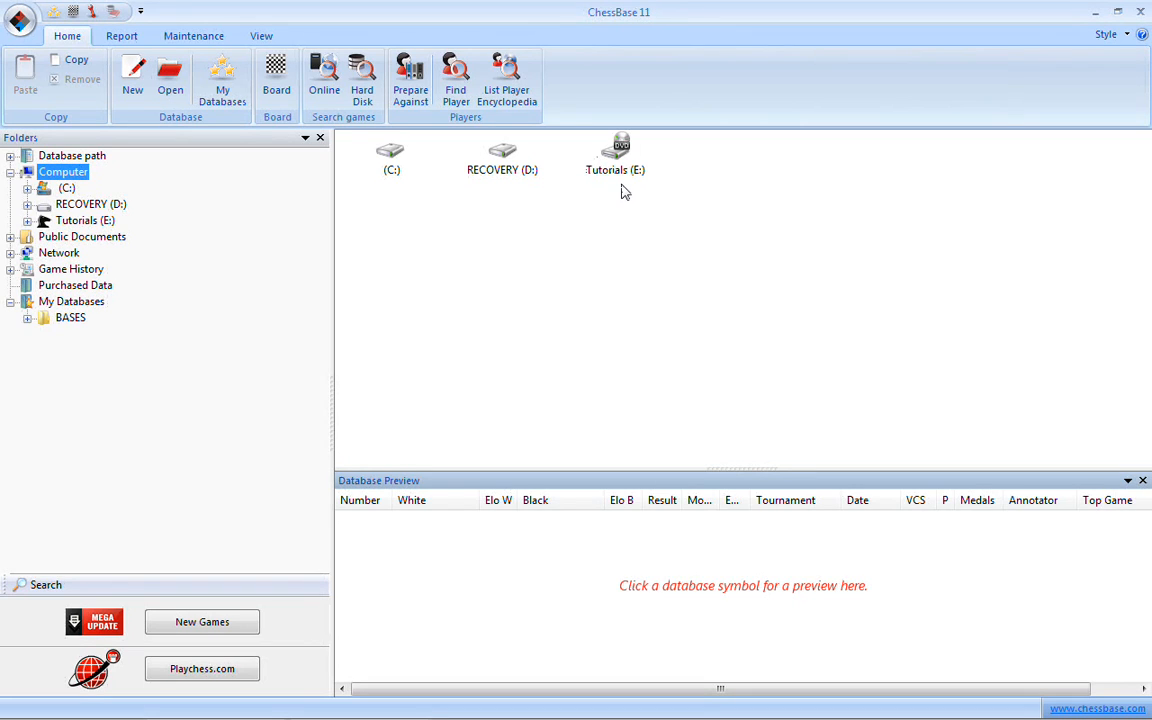
mouse_move(639, 186)
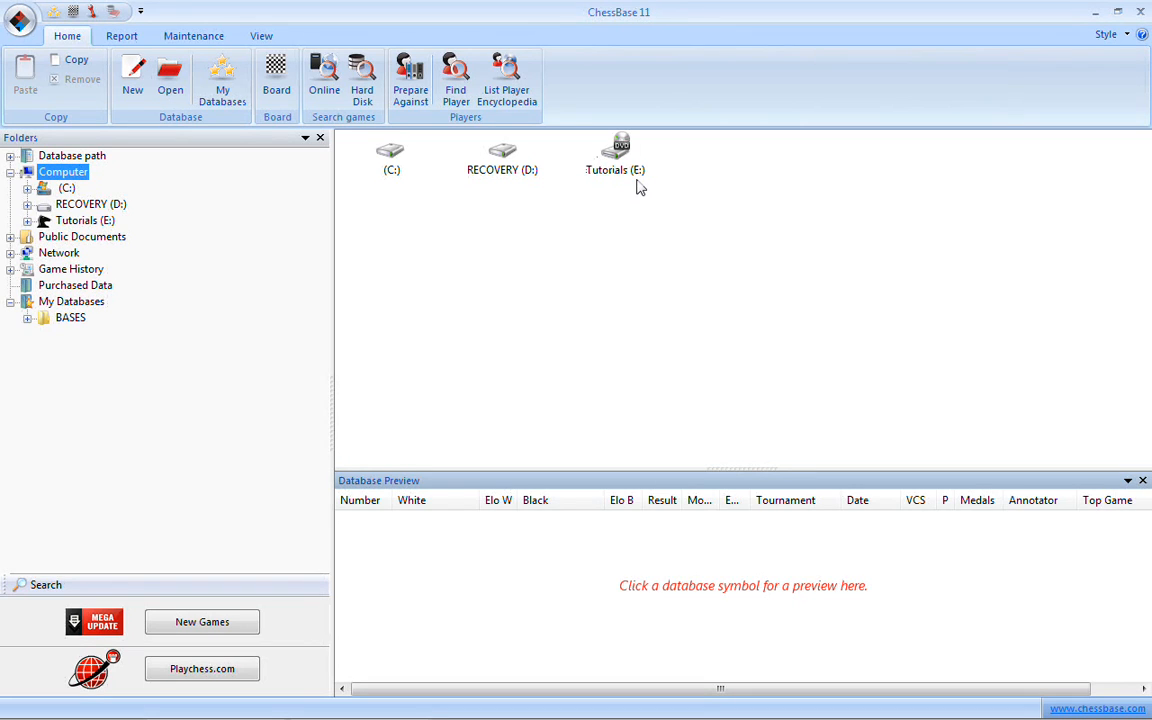
mouse_move(638, 180)
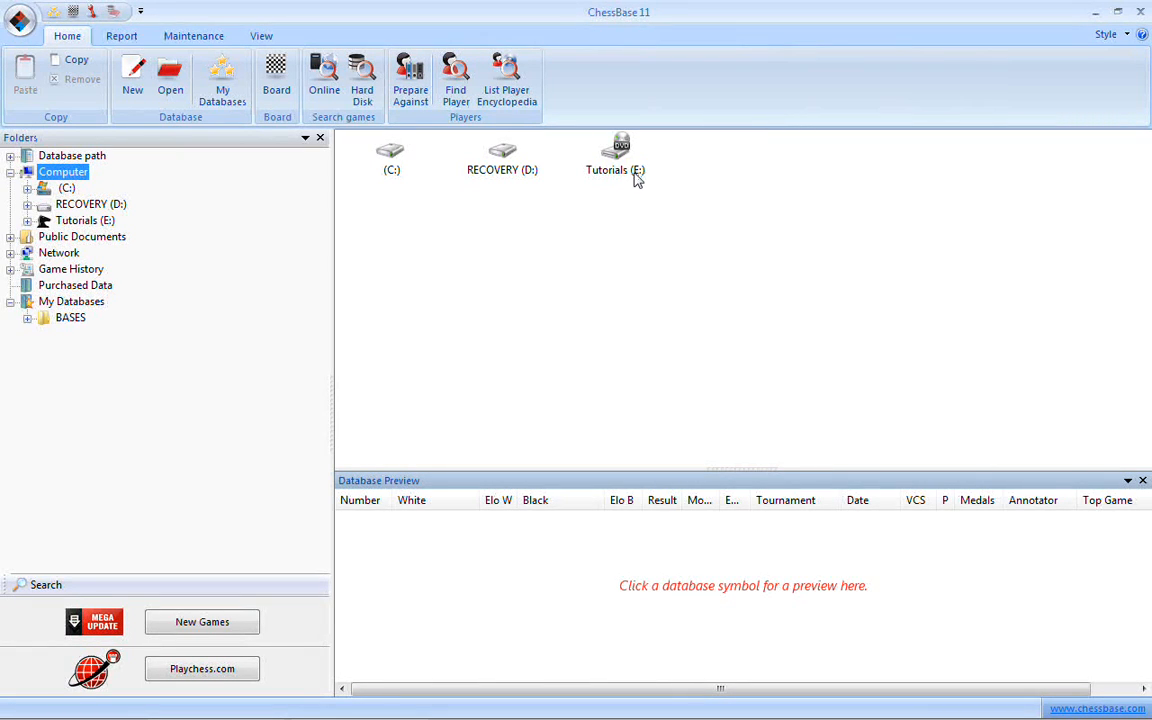
mouse_move(613, 192)
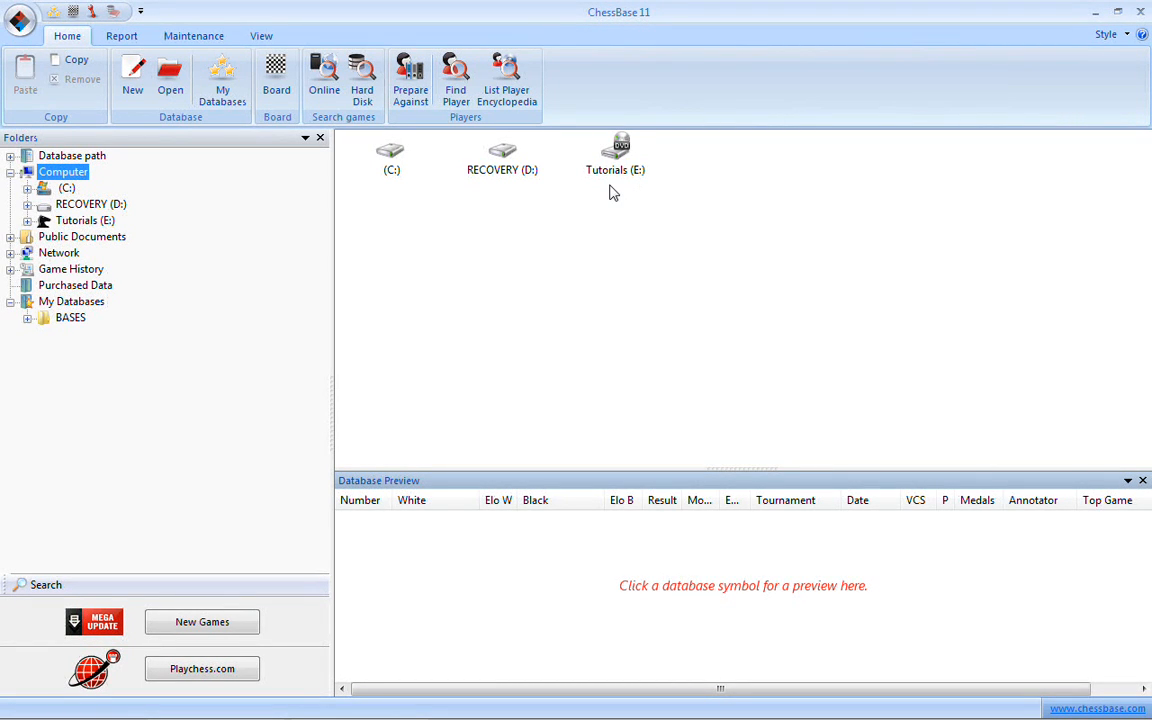
mouse_move(614, 183)
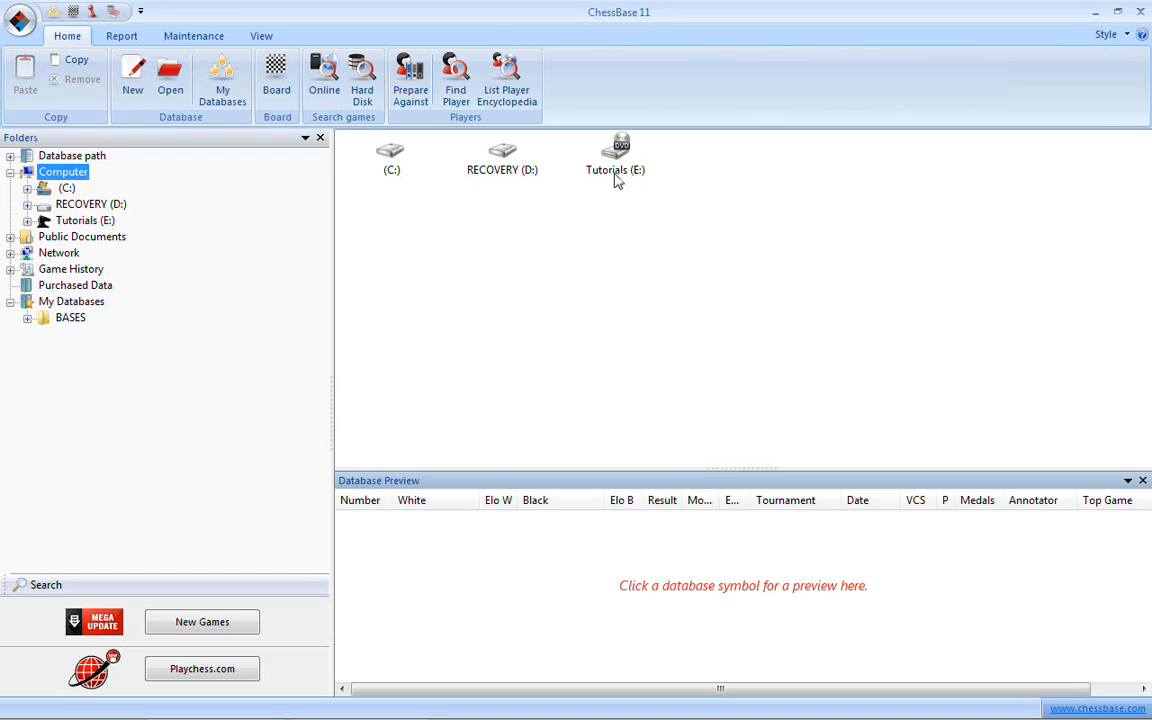
mouse_move(600, 188)
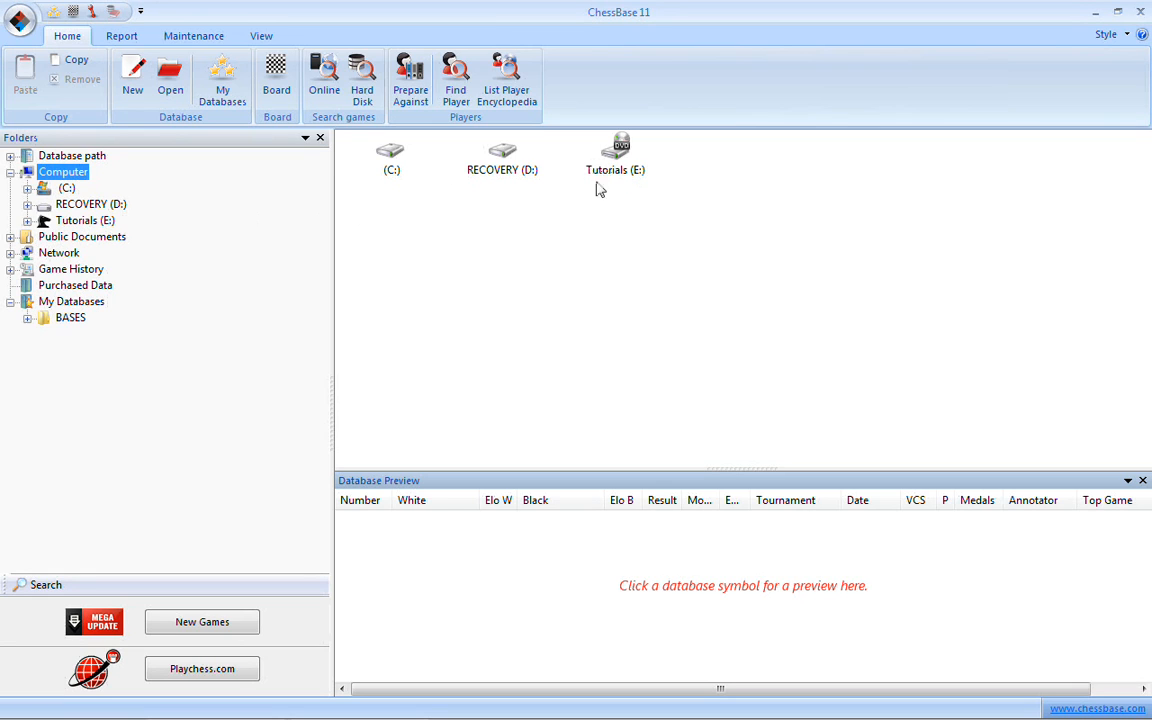
mouse_move(632, 181)
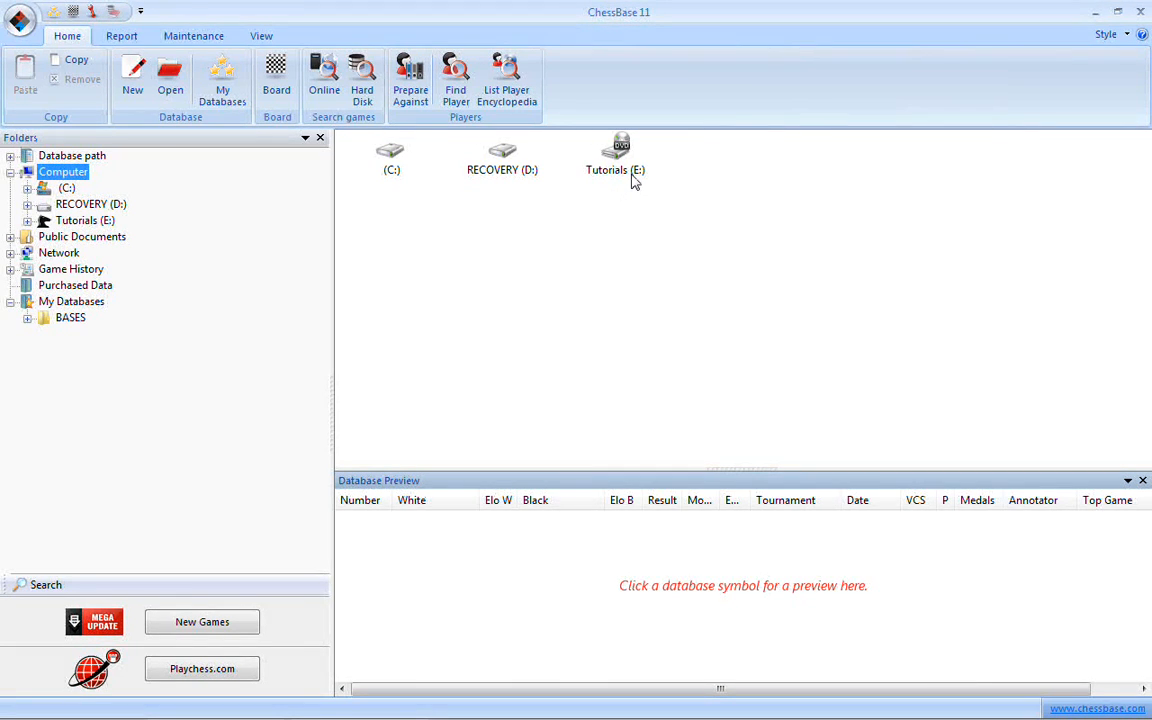
mouse_move(595, 175)
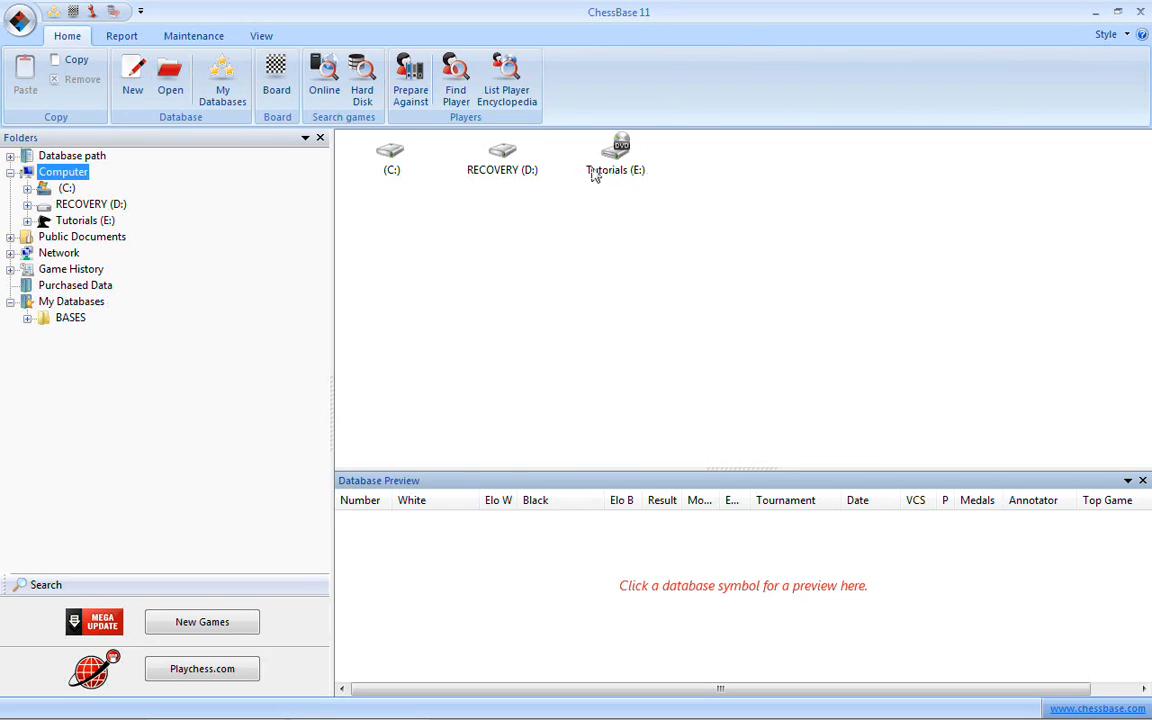
mouse_move(625, 185)
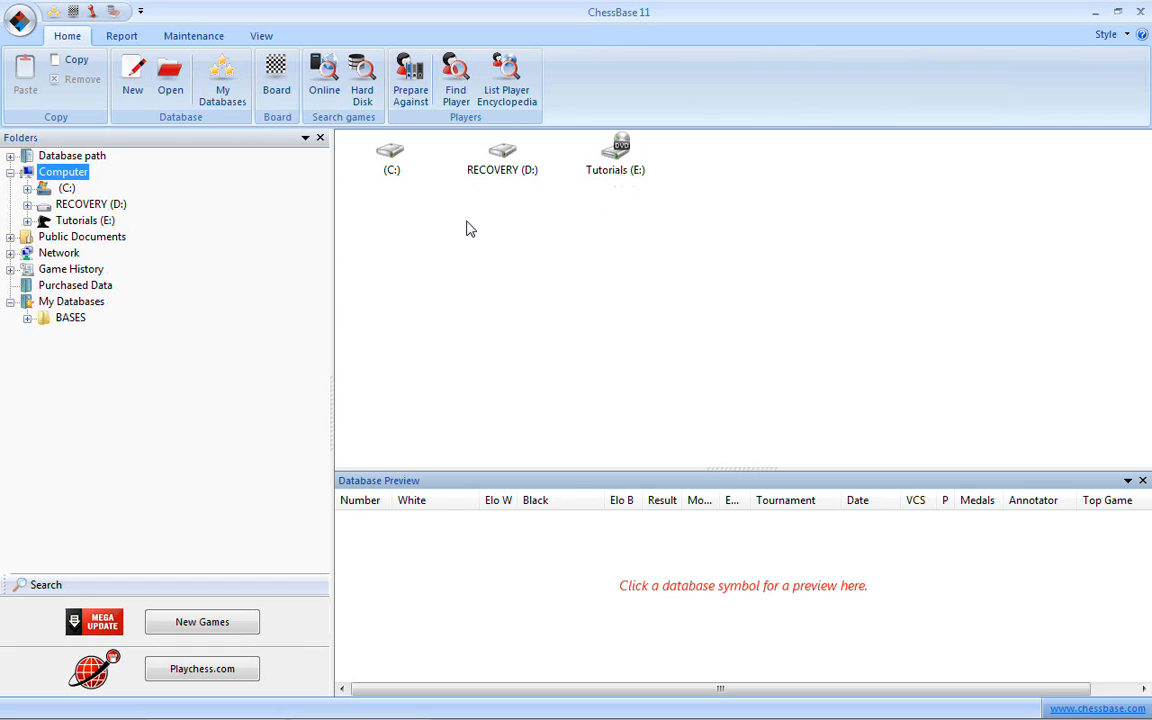
mouse_move(545, 193)
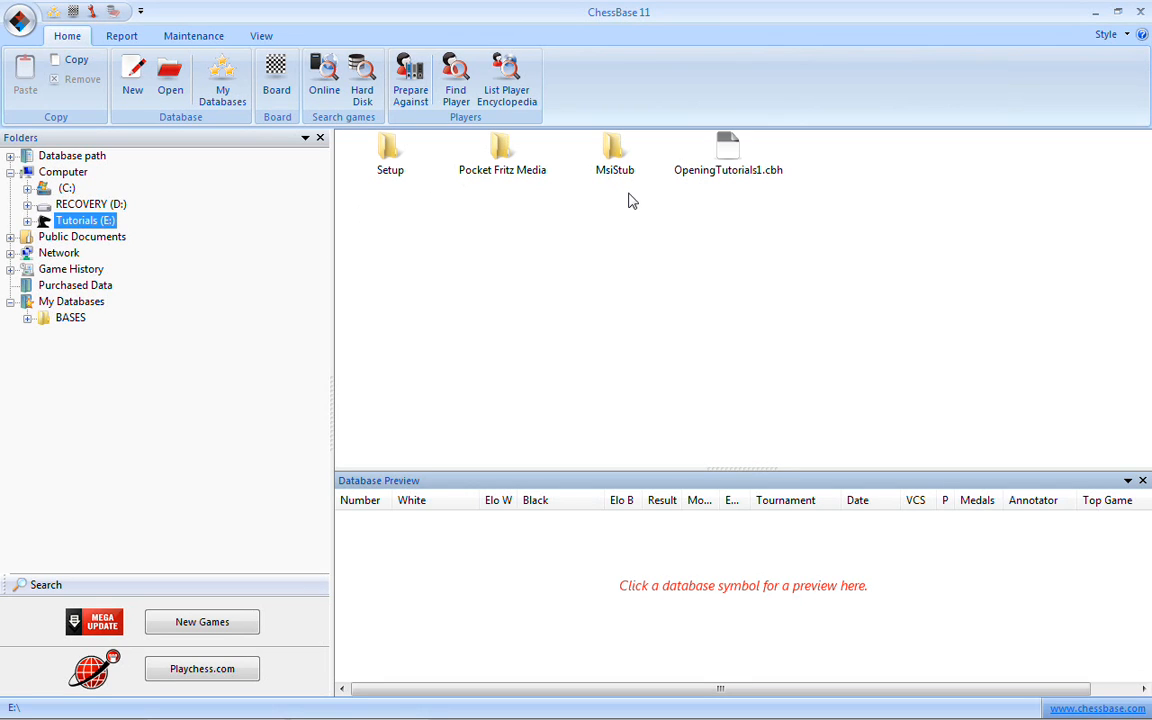
mouse_move(743, 185)
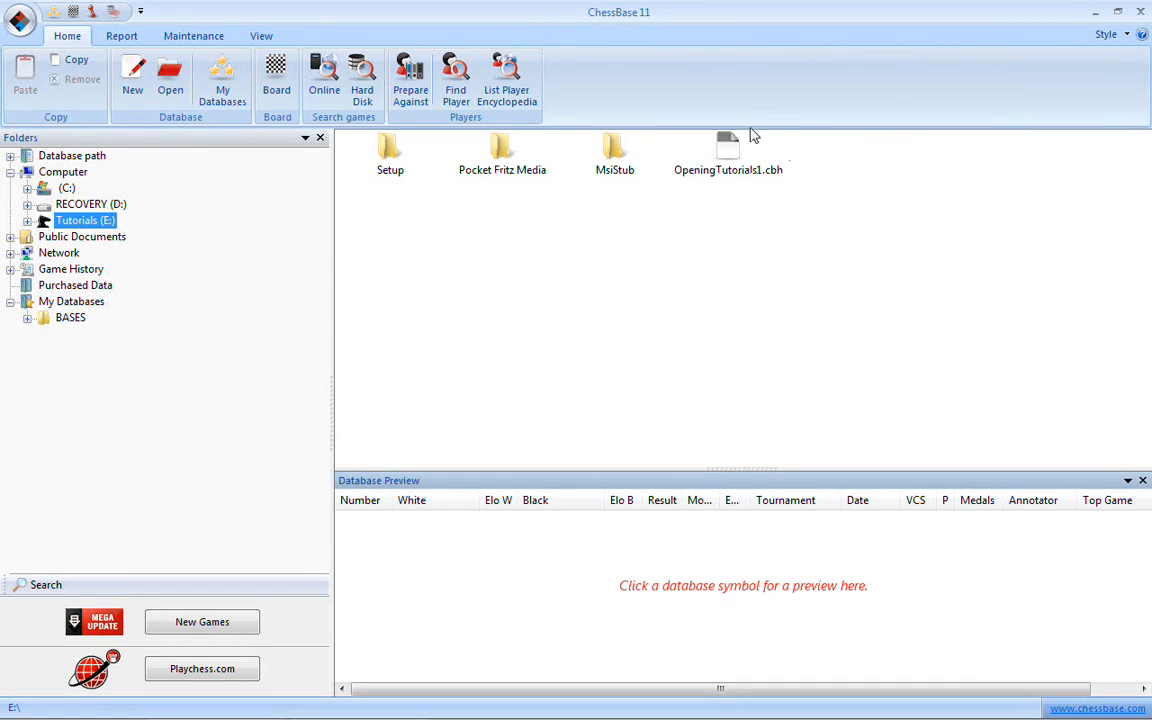
mouse_move(720, 192)
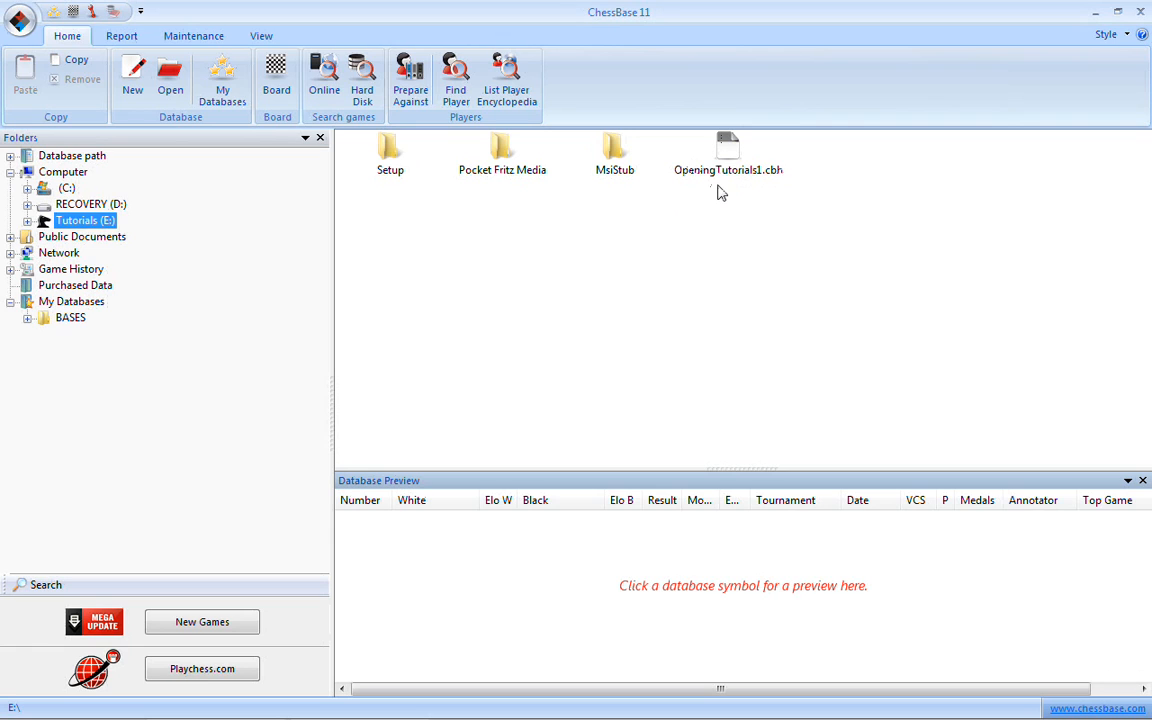
mouse_move(383, 175)
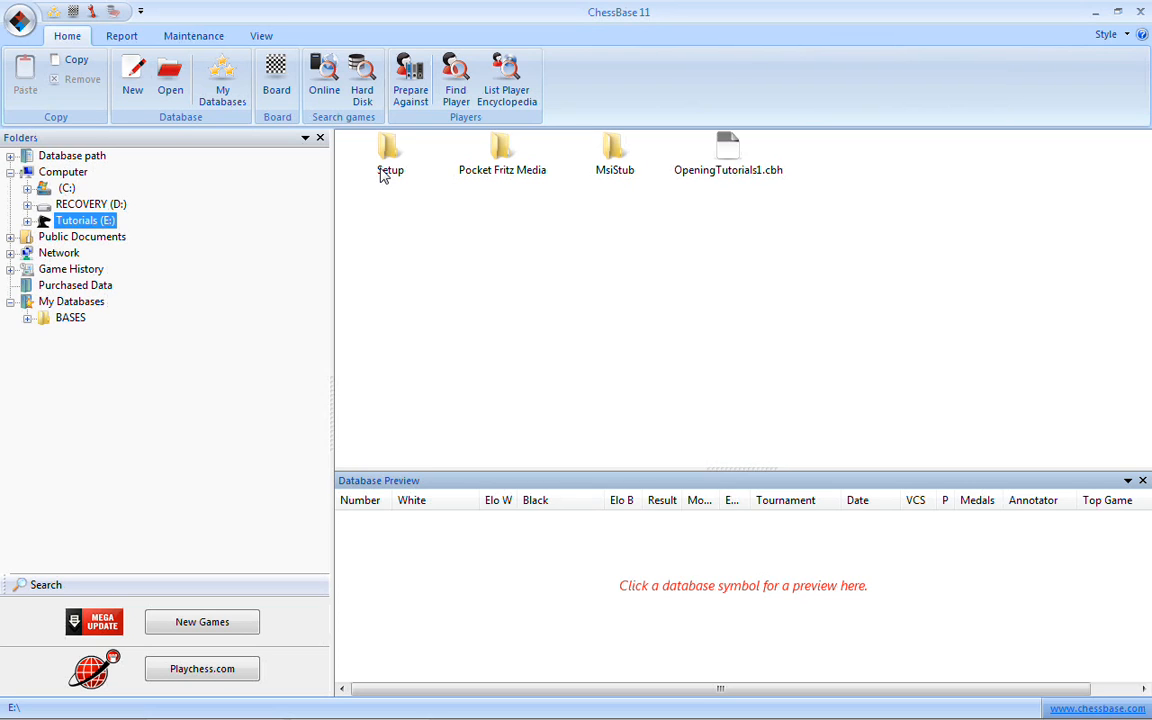
mouse_move(451, 208)
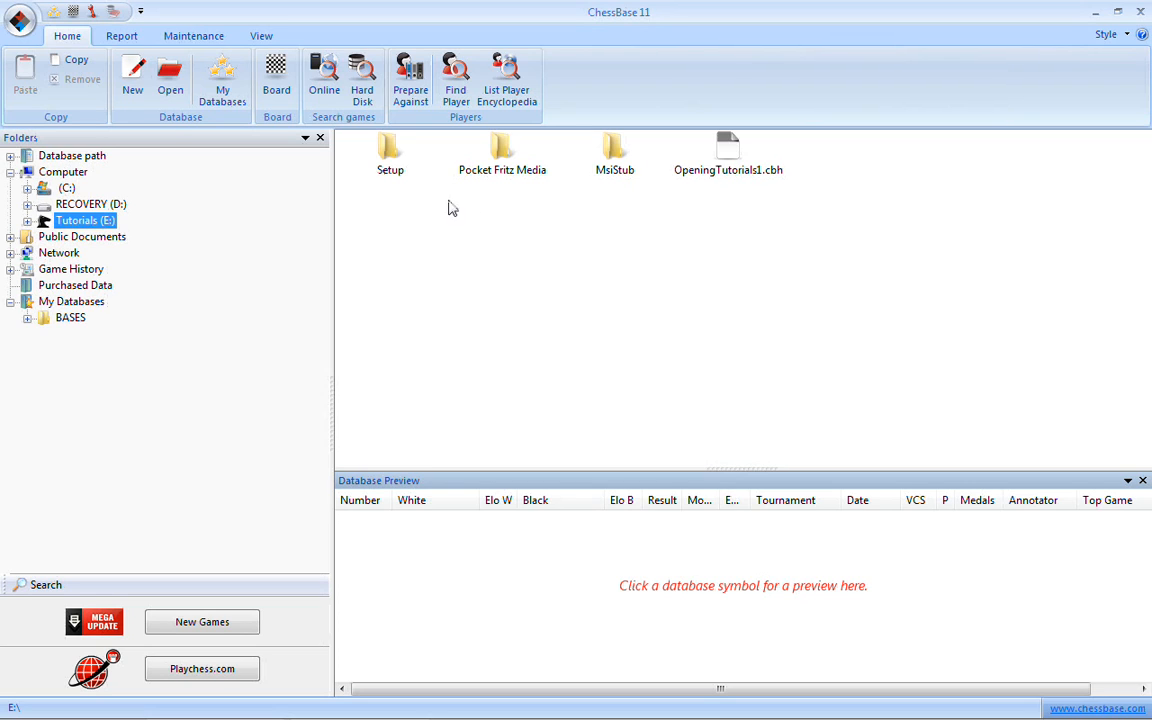
mouse_move(510, 177)
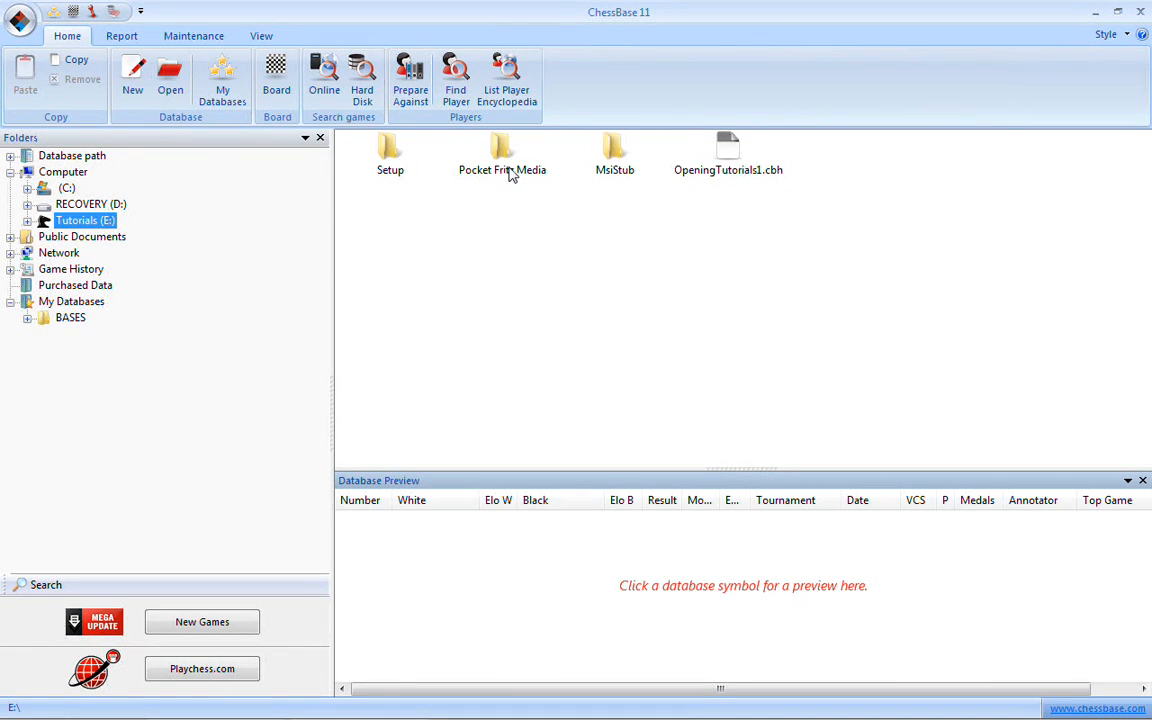
mouse_move(508, 180)
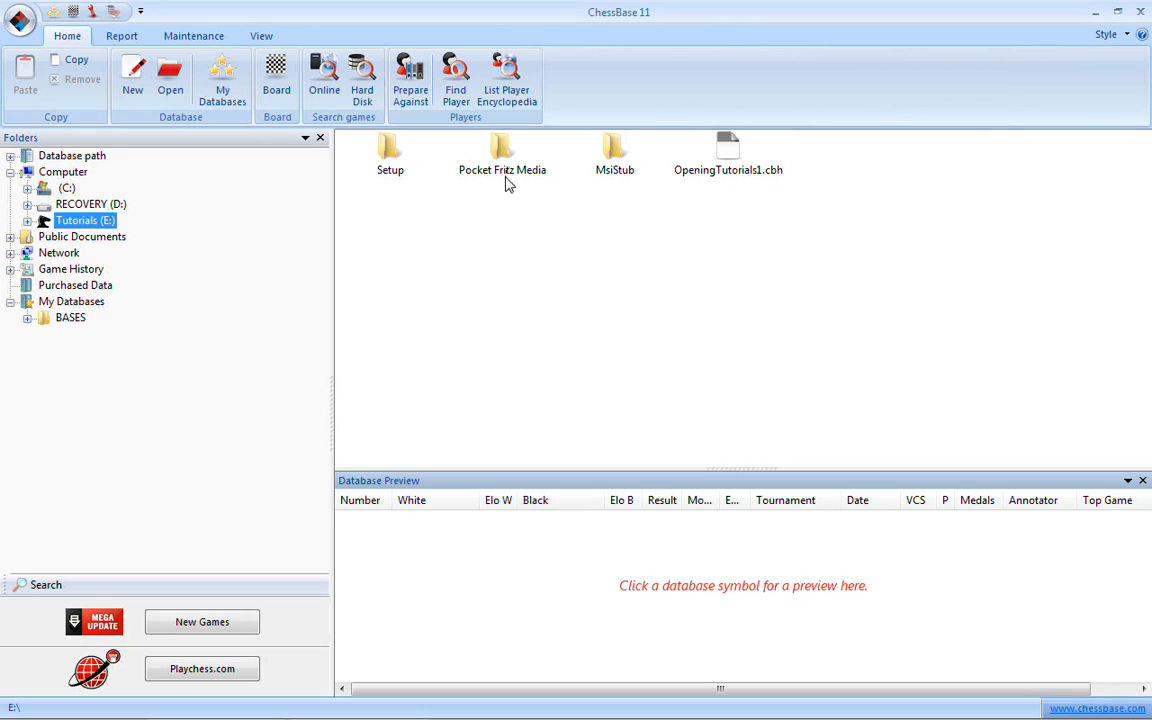
mouse_move(490, 181)
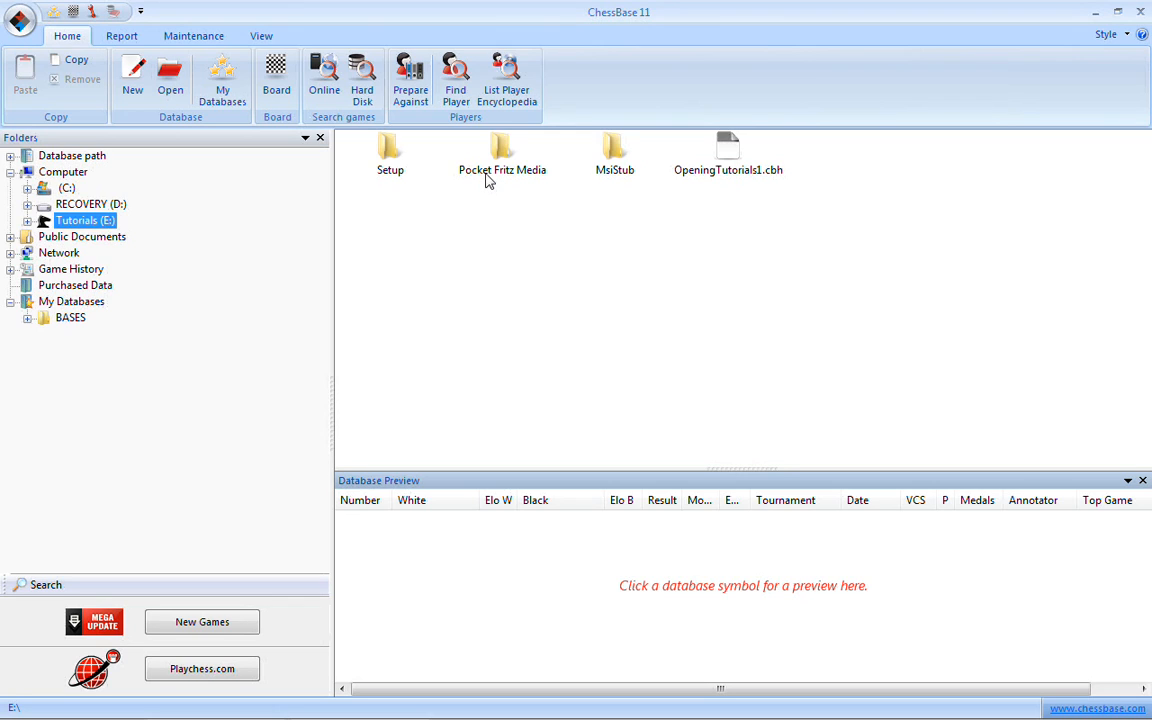
mouse_move(720, 214)
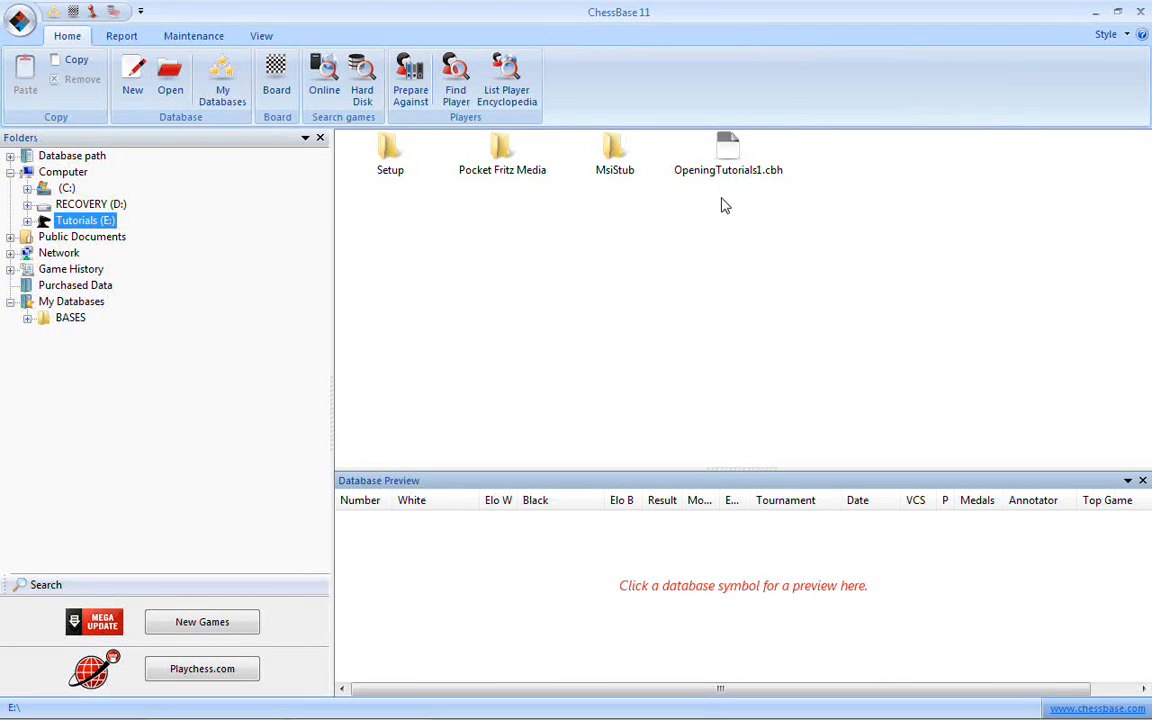
mouse_move(780, 182)
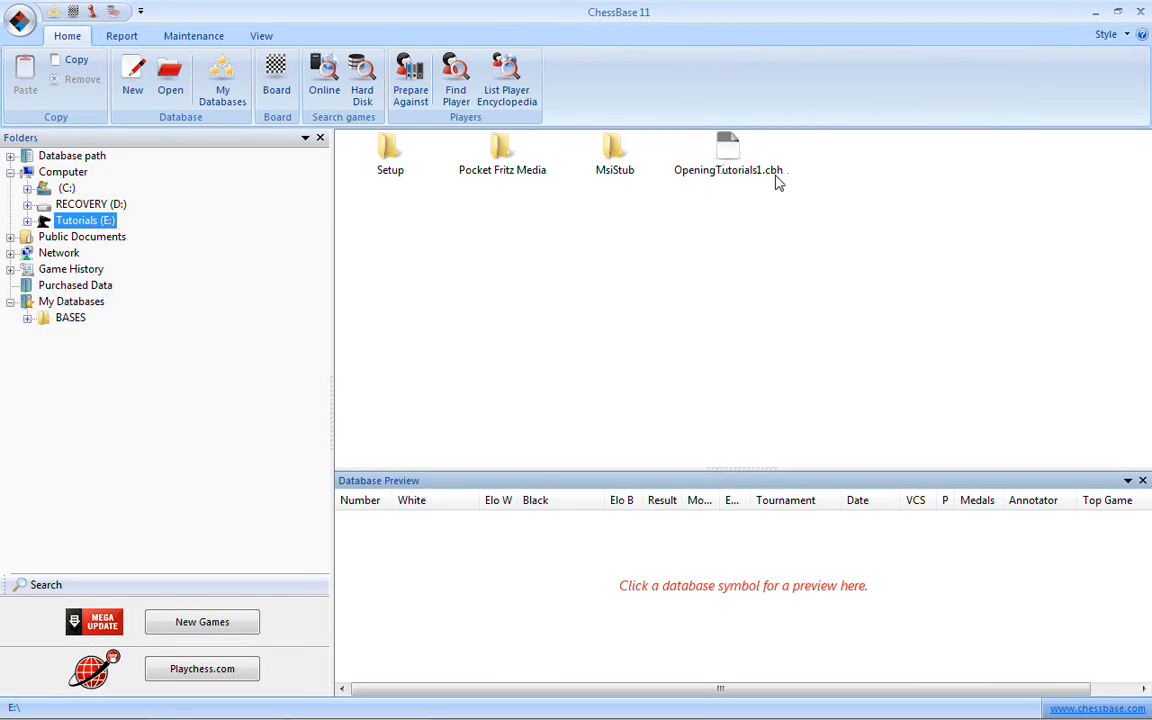
Step: Preview OpeningTutorials1.cbh's games, then open the database to its ChessBase Tutorials text page
click(727, 150)
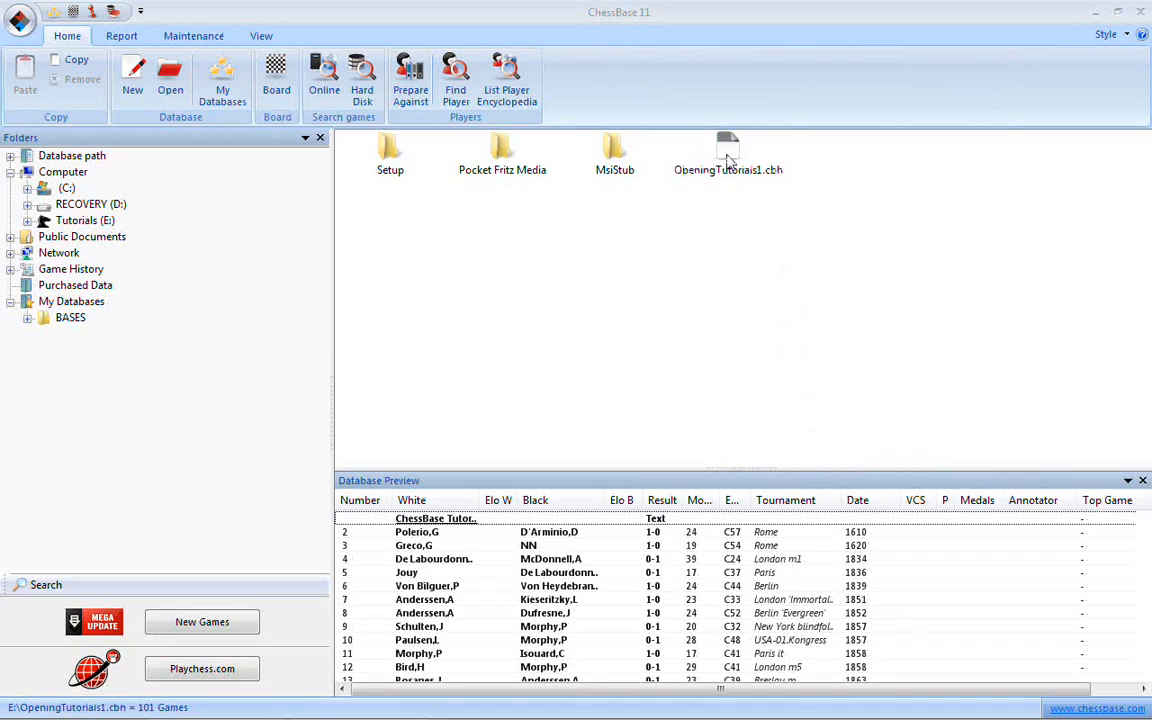
double_click(728, 150)
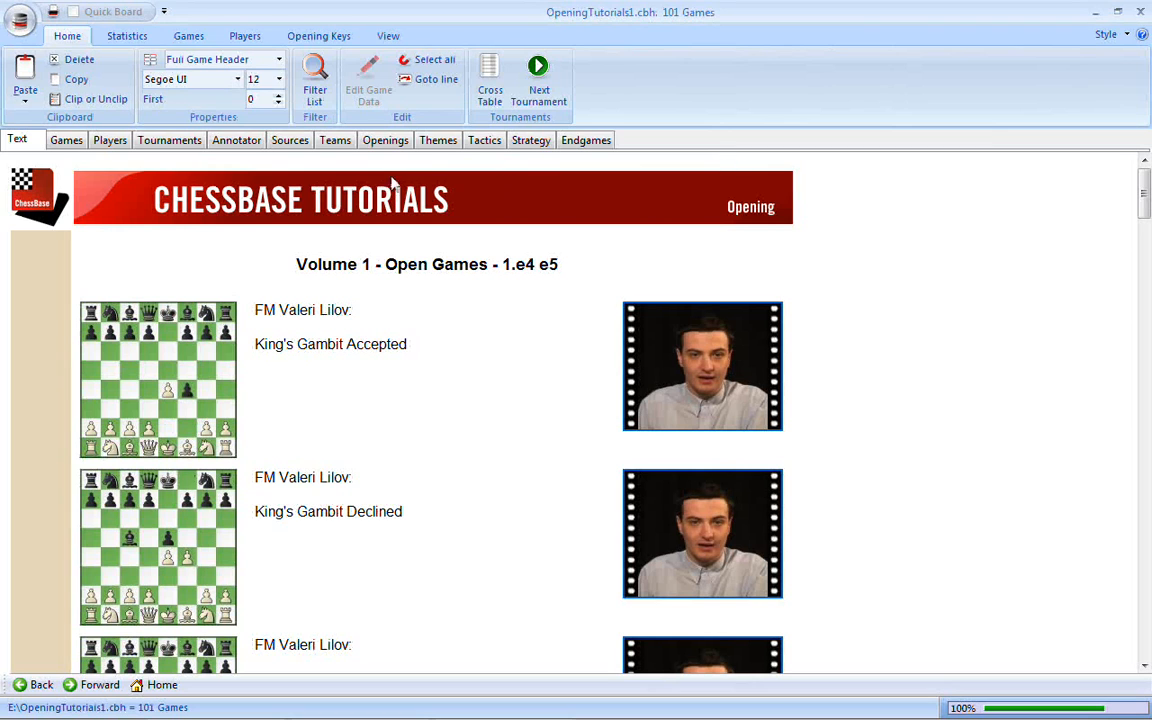
Step: Switch to the Games tab to list all 101 OpeningTutorials1 games
click(66, 140)
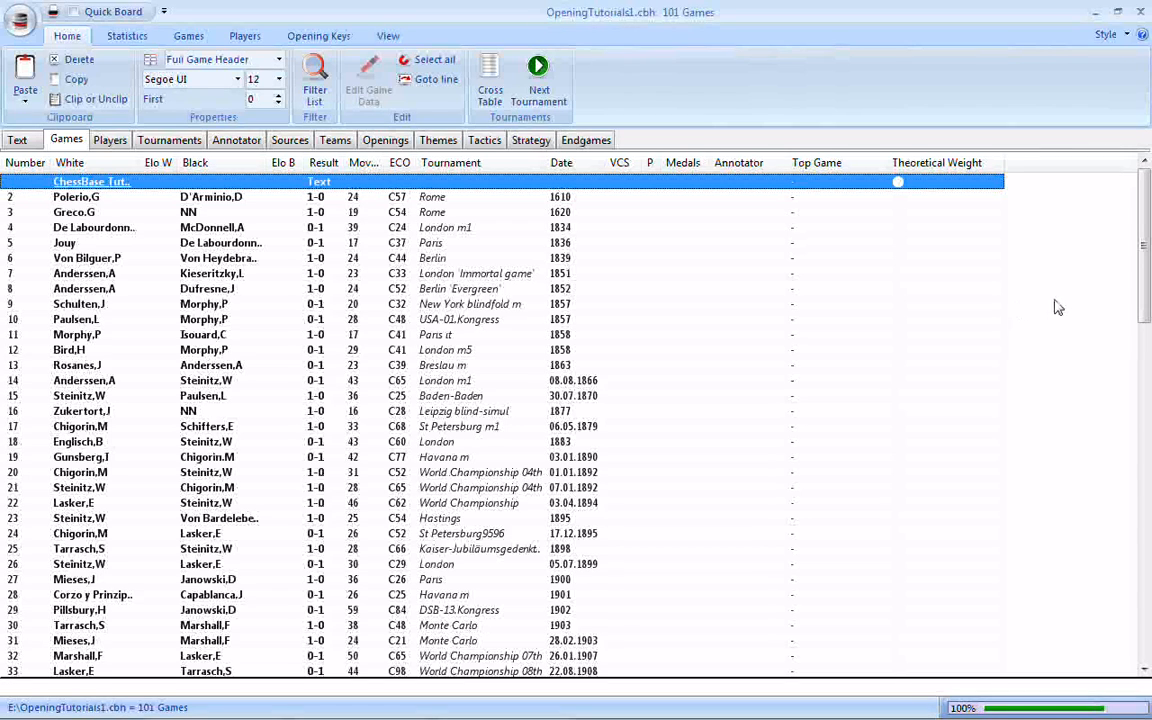
mouse_move(1087, 307)
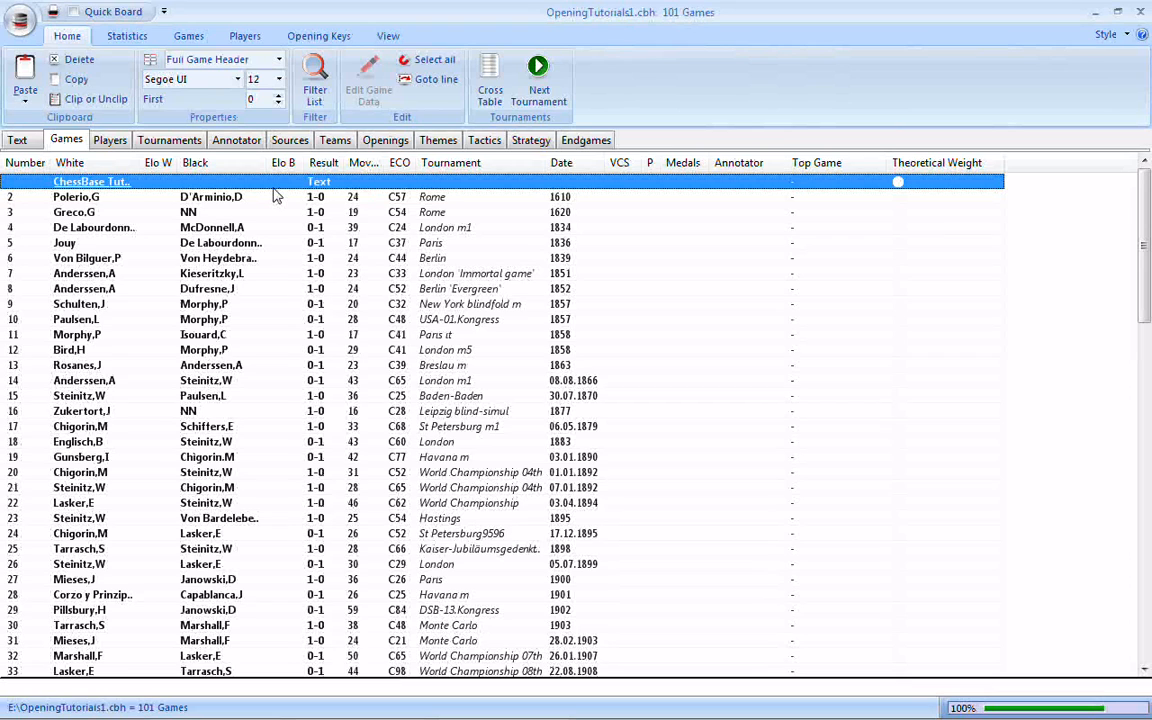
mouse_move(318, 197)
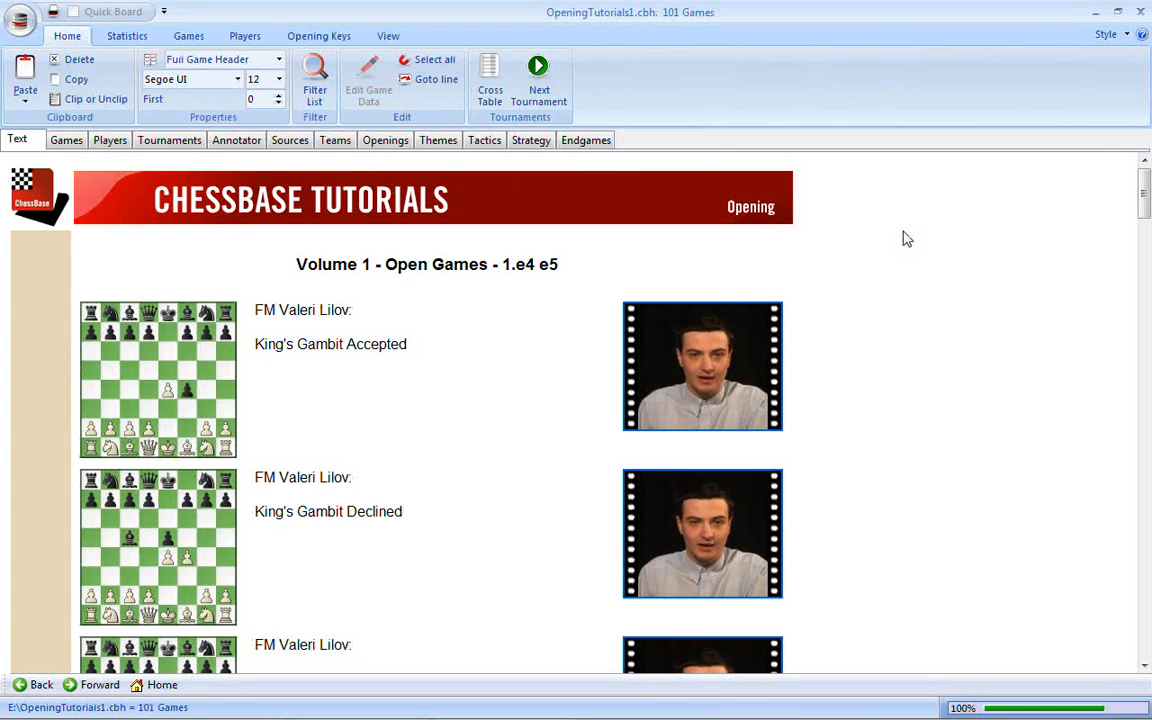
mouse_move(255, 360)
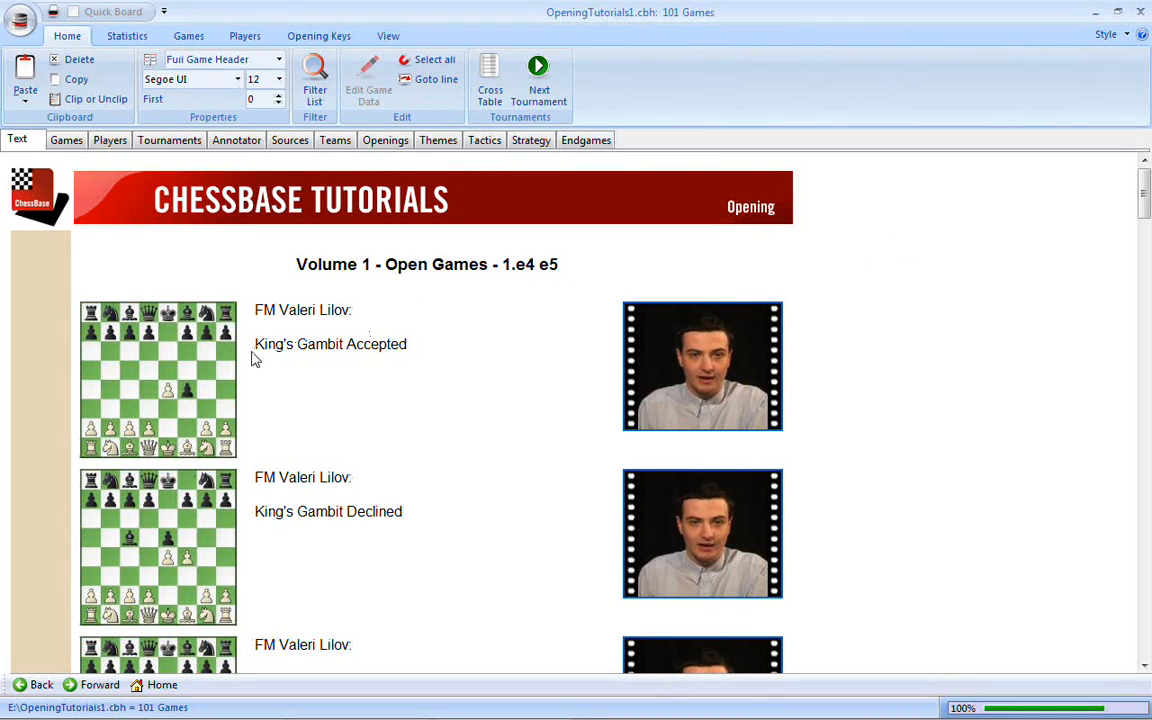
mouse_move(205, 335)
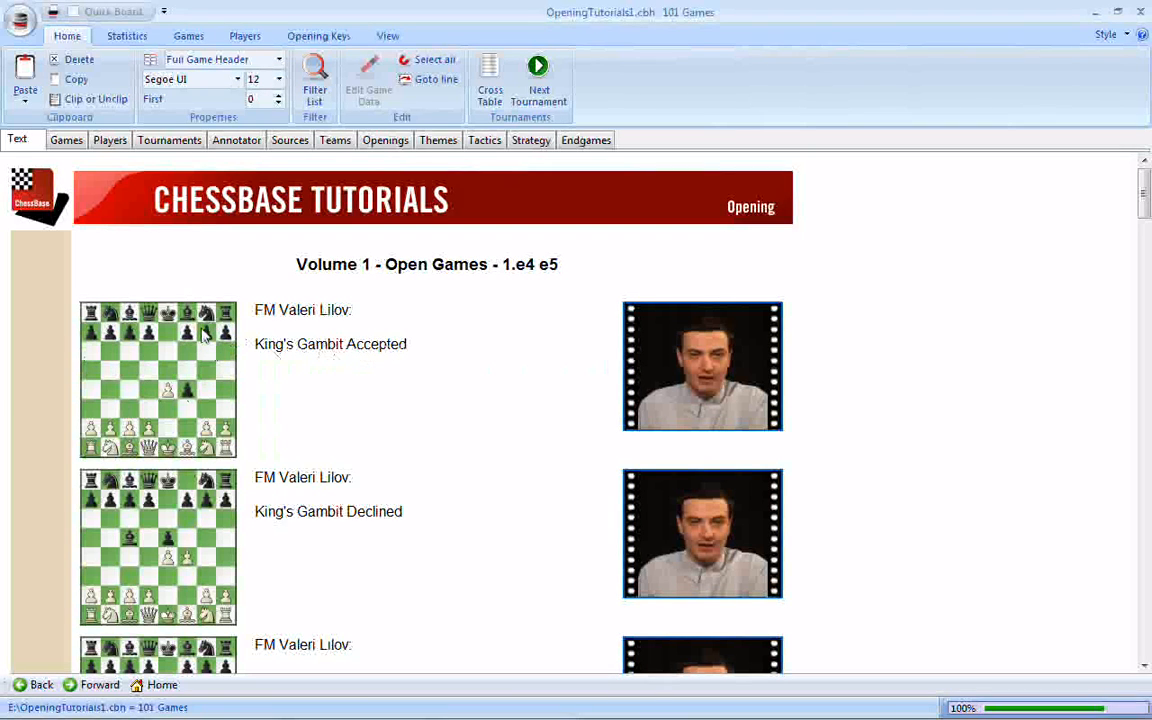
mouse_move(367, 355)
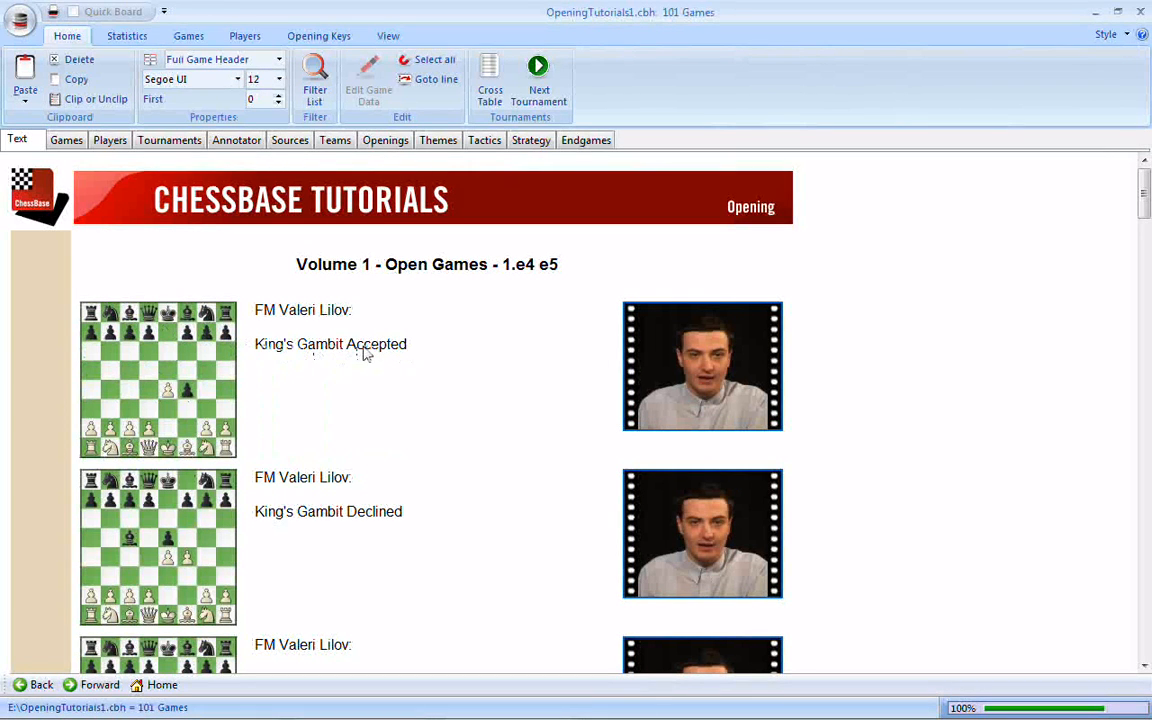
mouse_move(250, 367)
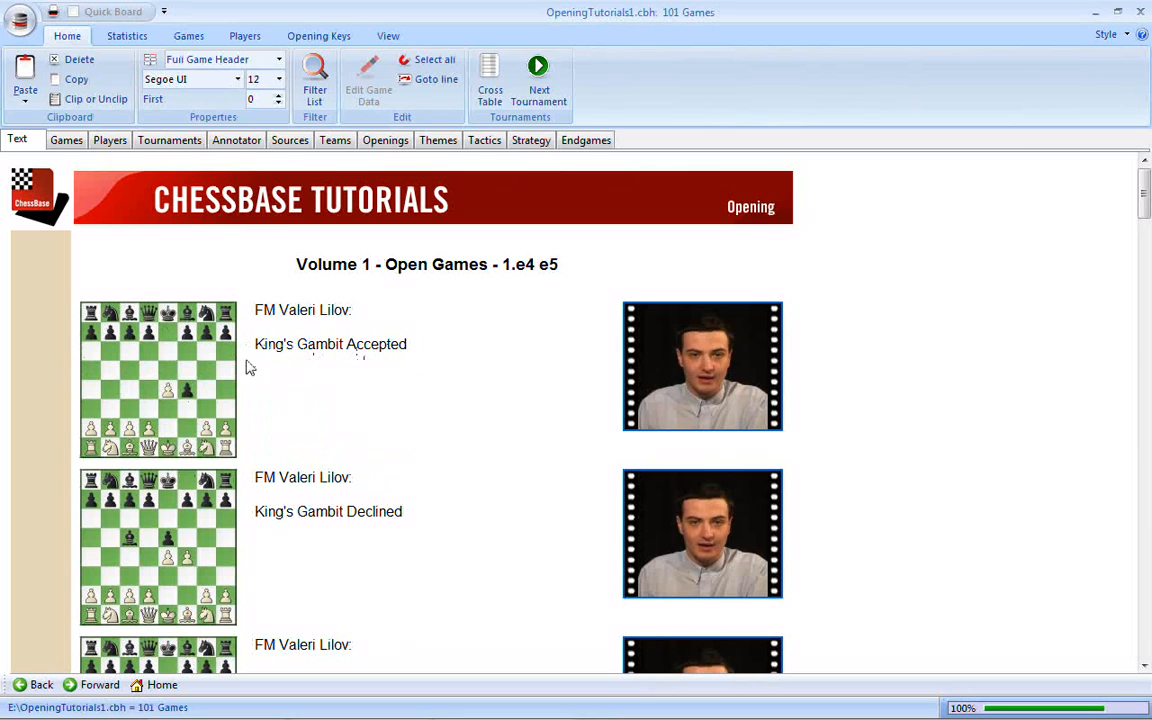
mouse_move(472, 376)
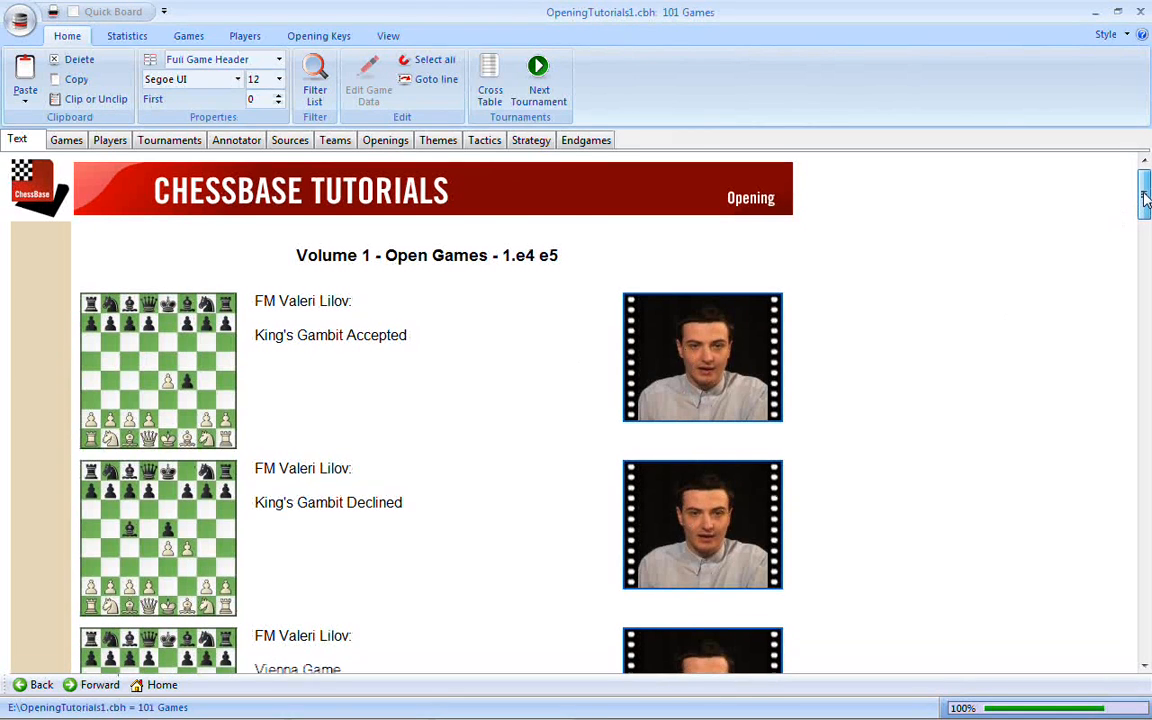
Step: Scroll the Volume 1 Open Games page down to the Two Knights Defence: 4.d4 entry
scroll(down, 3)
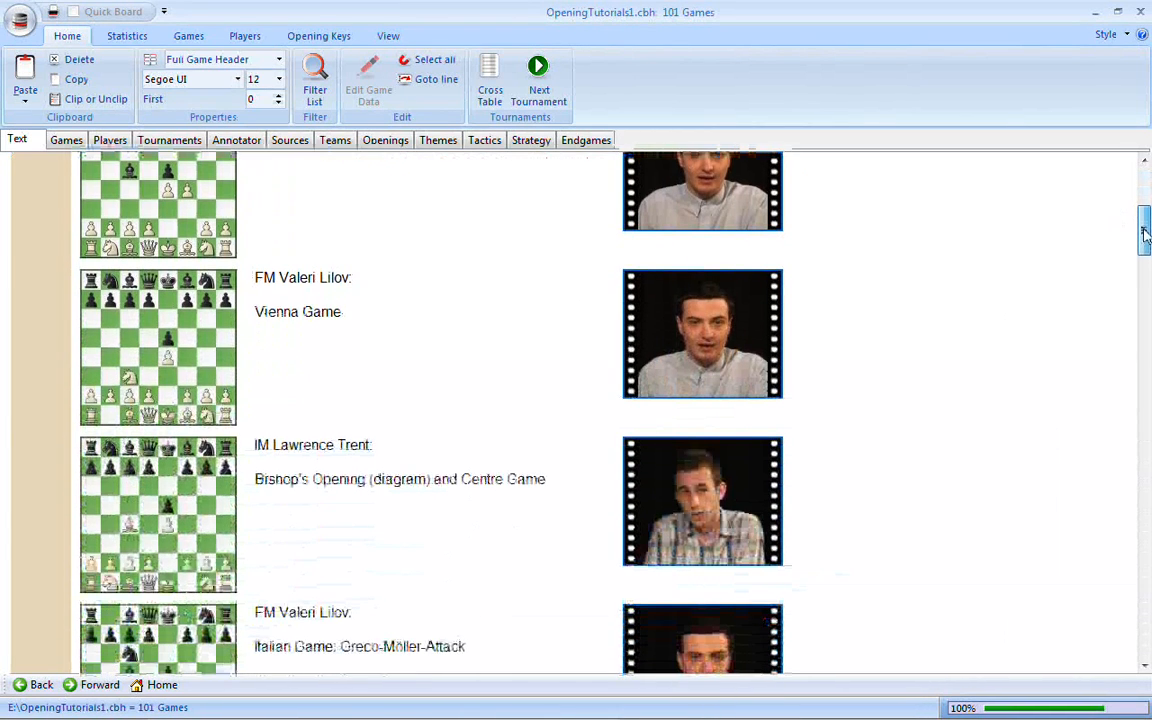
scroll(down, 3)
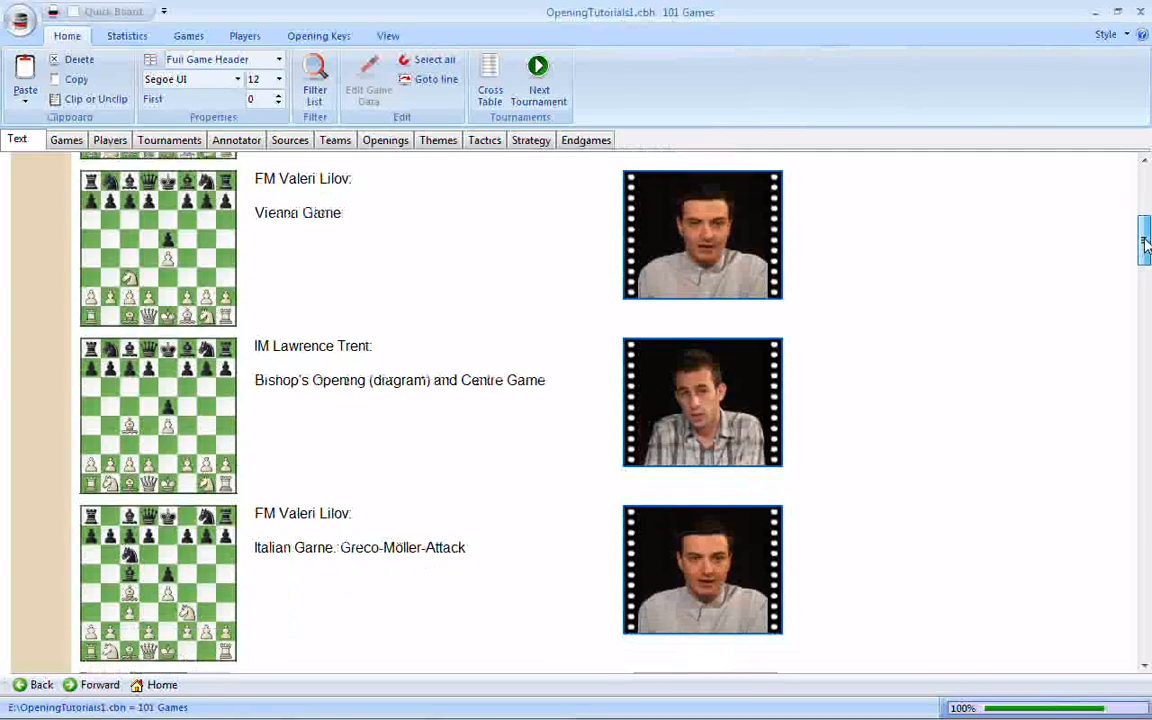
scroll(down, 3)
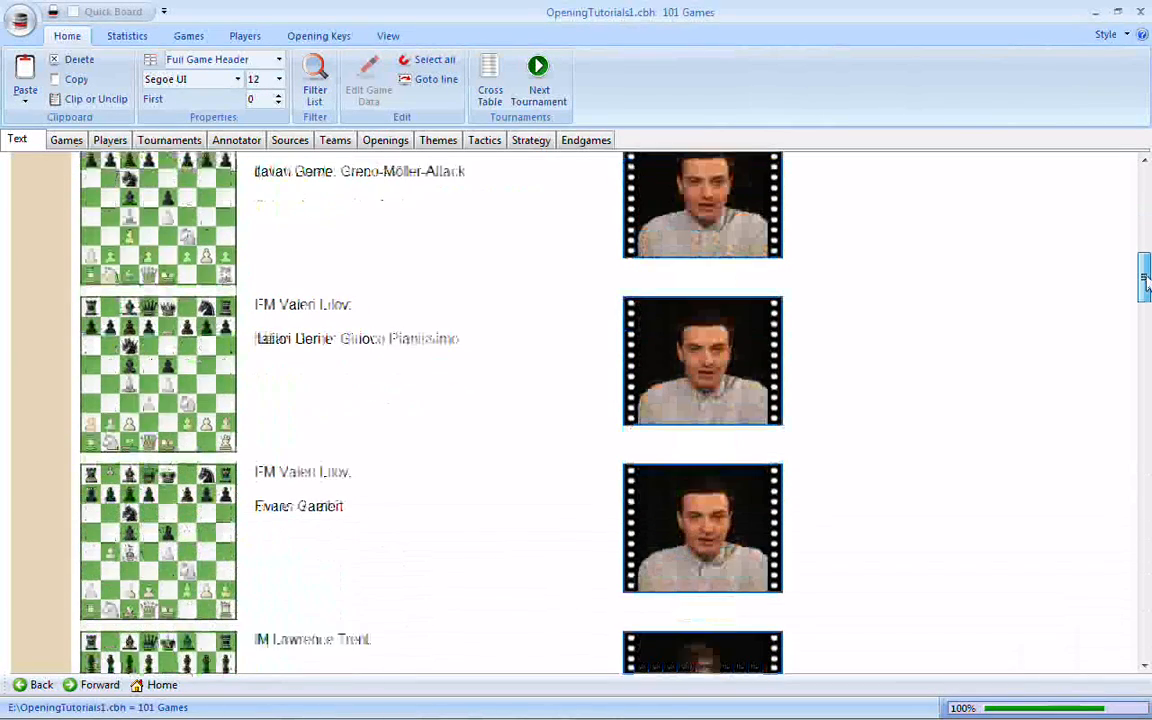
scroll(down, 3)
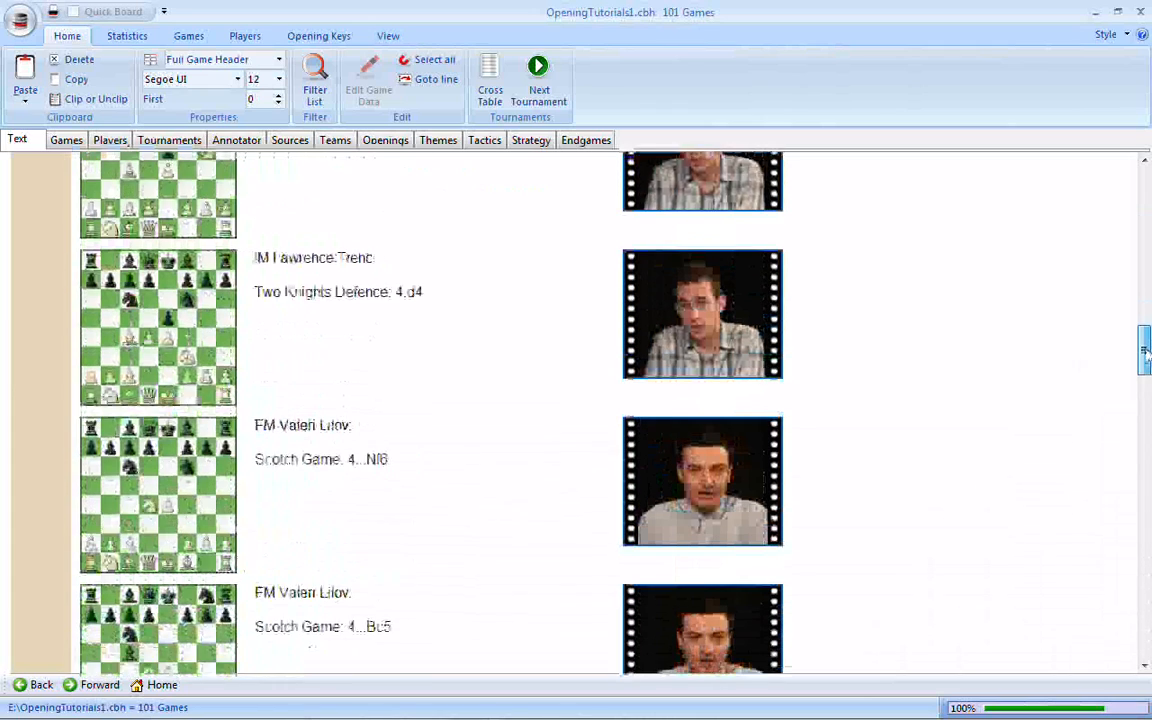
scroll(down, 3)
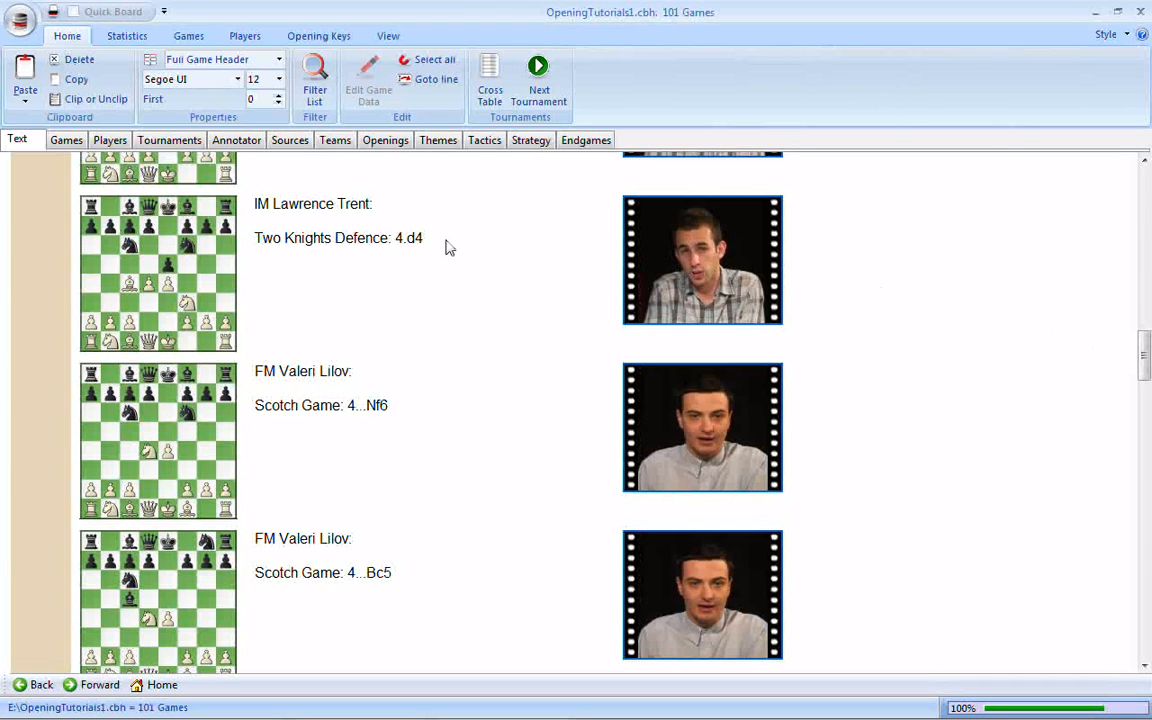
mouse_move(290, 249)
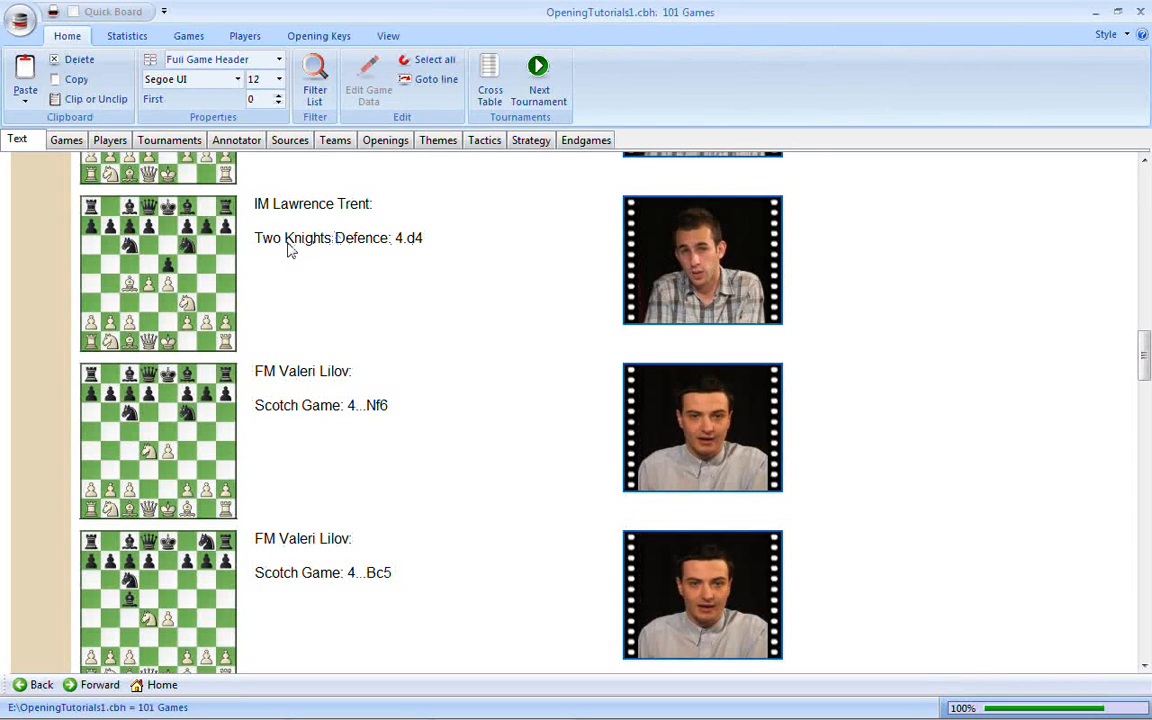
mouse_move(400, 253)
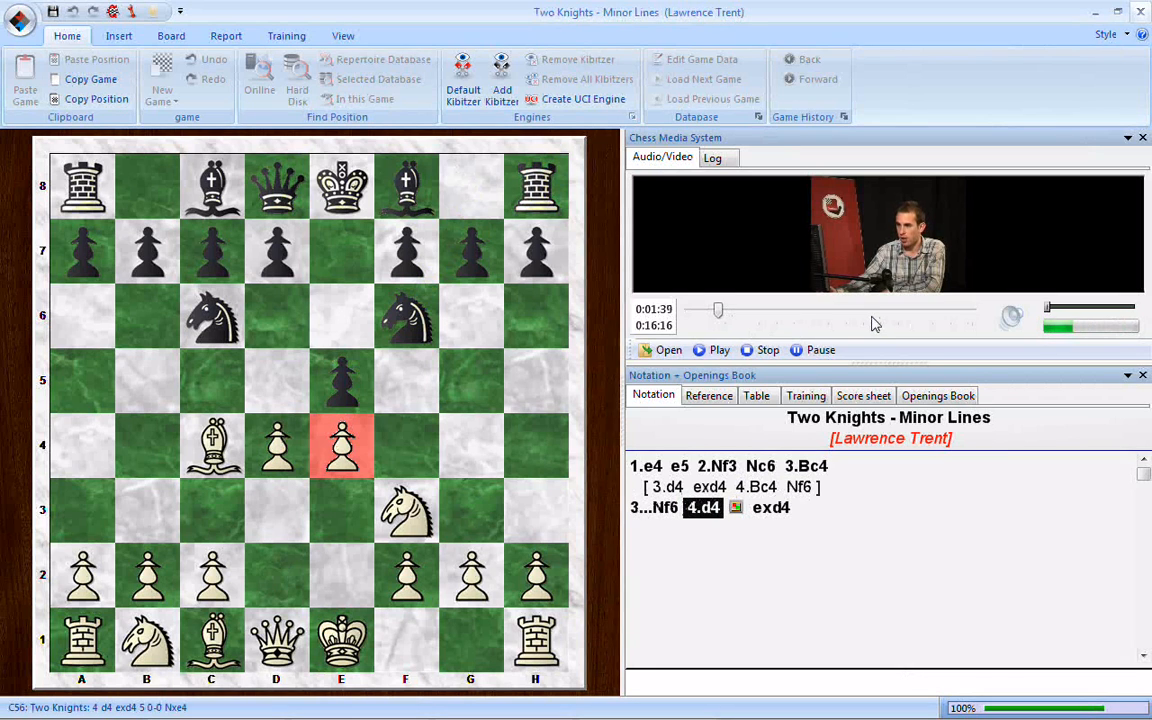
Step: Pause the lecture video at 1:46, where Black's knight captures on e4
click(719, 350)
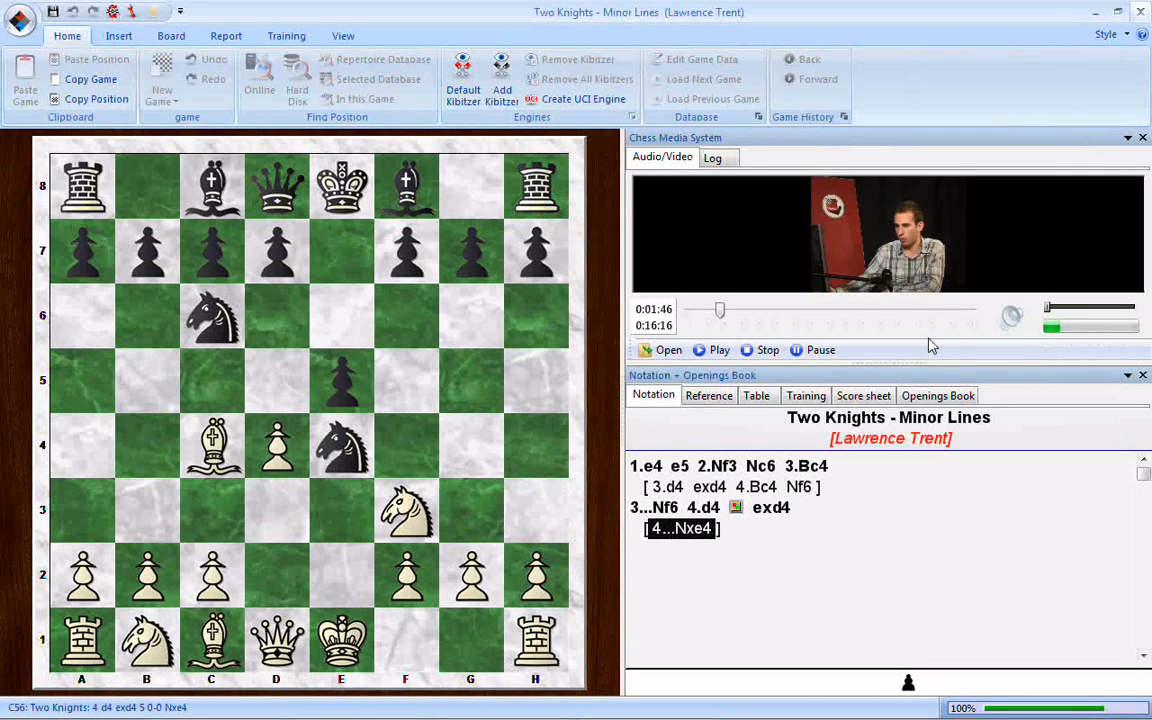
mouse_move(958, 343)
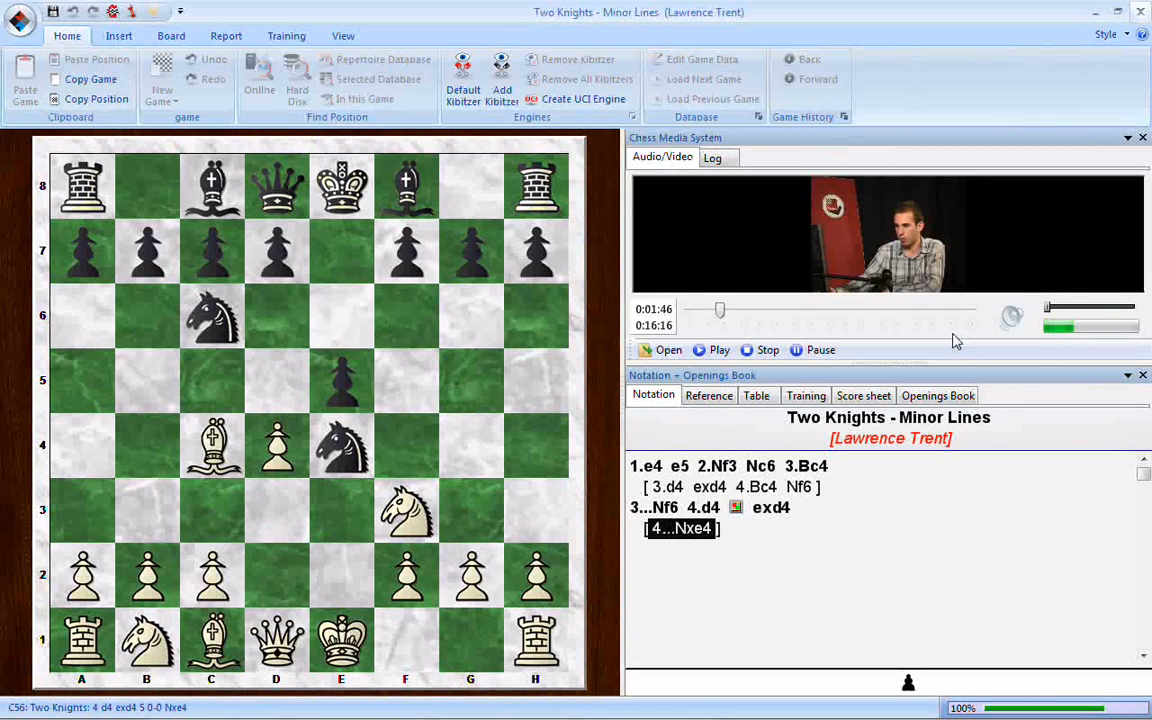
Step: Resume the lecture video and let it run to 3:18
click(719, 350)
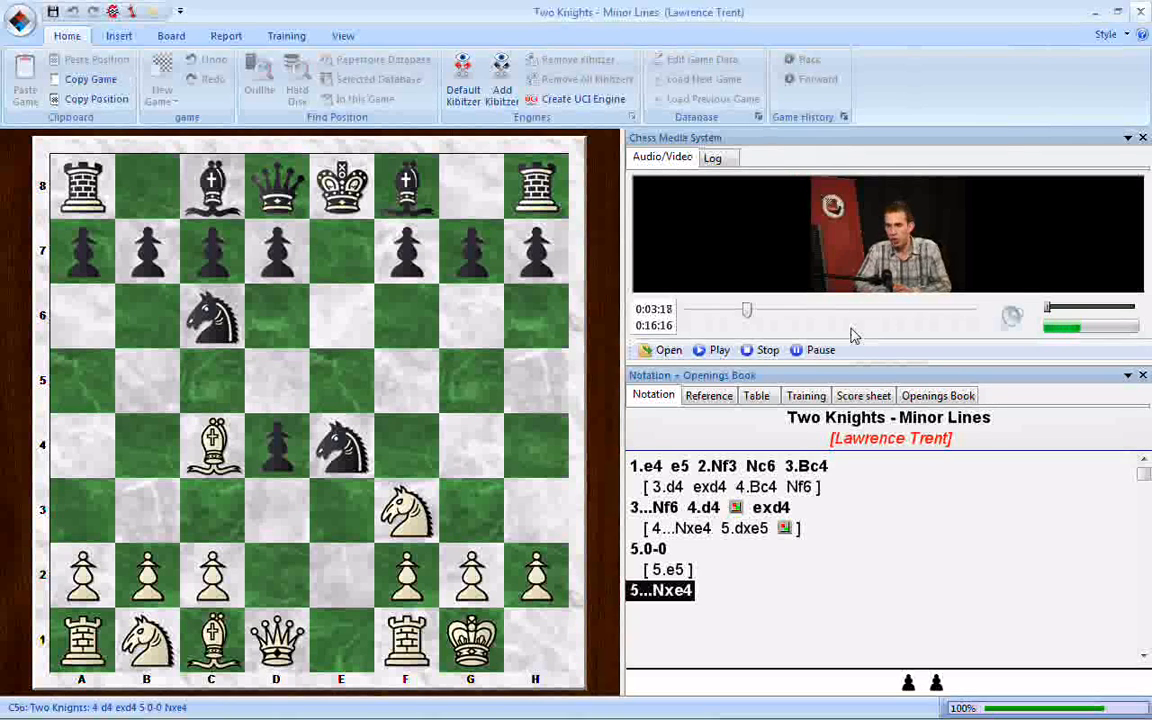
mouse_move(810, 334)
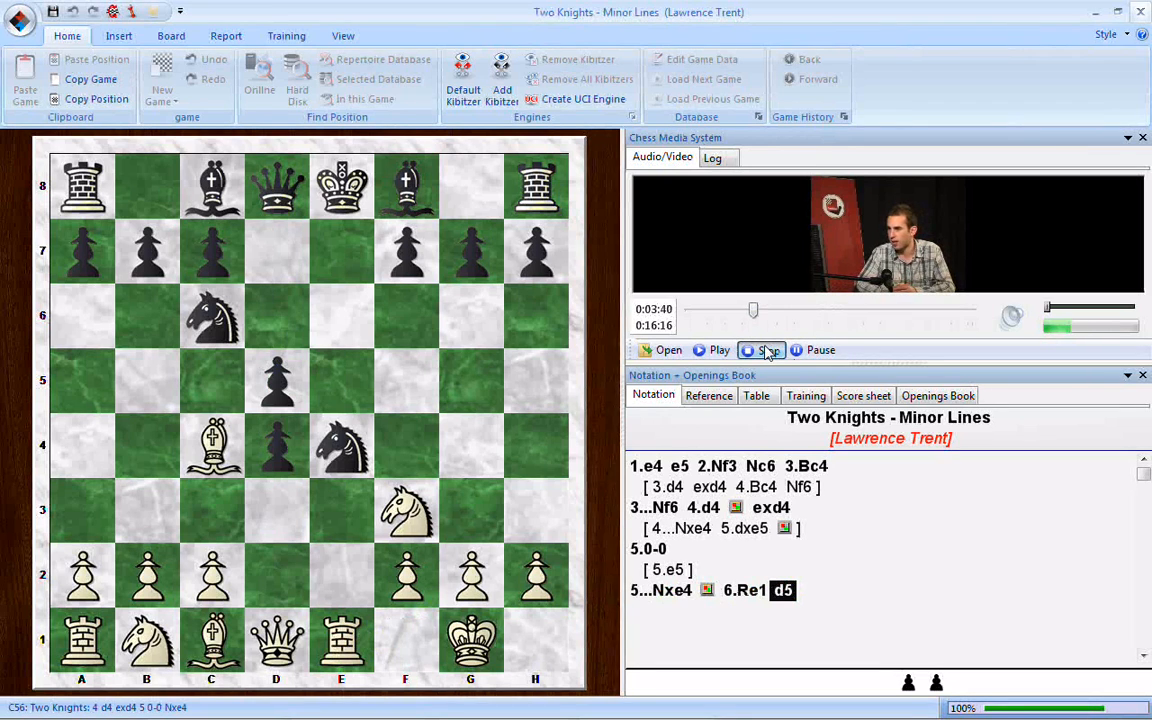
Step: Stop the lecture video and scroll the contents page toward the Ruy Lopez lessons
click(760, 350)
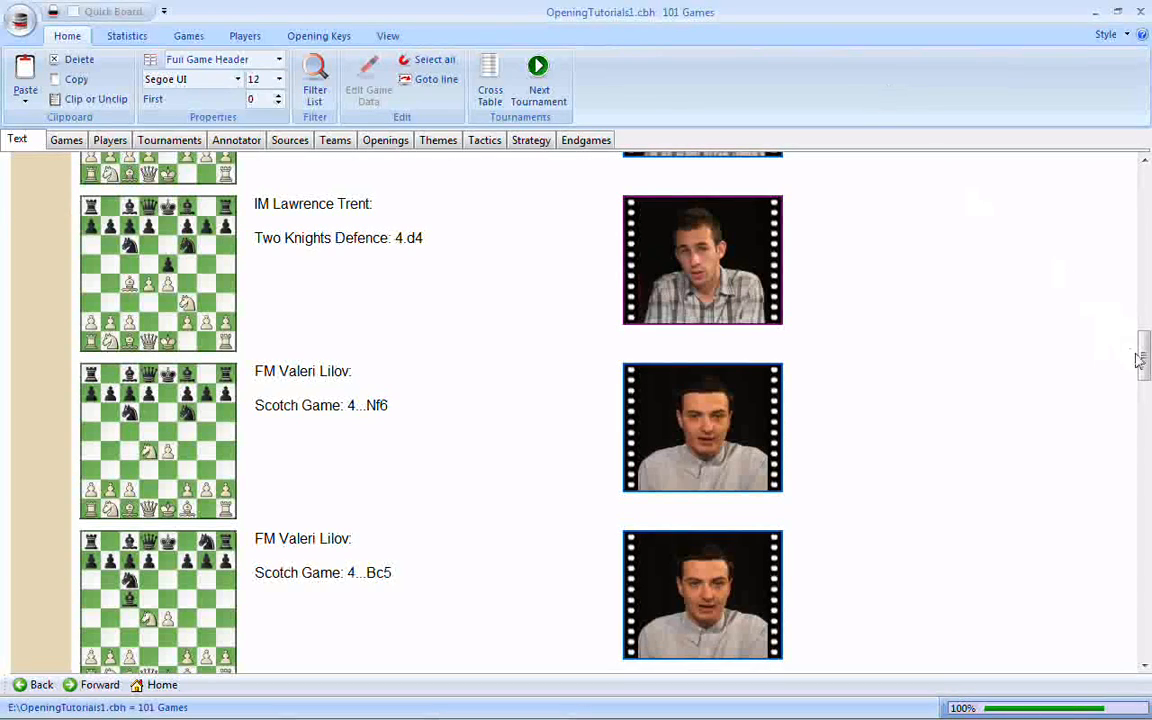
scroll(down, 3)
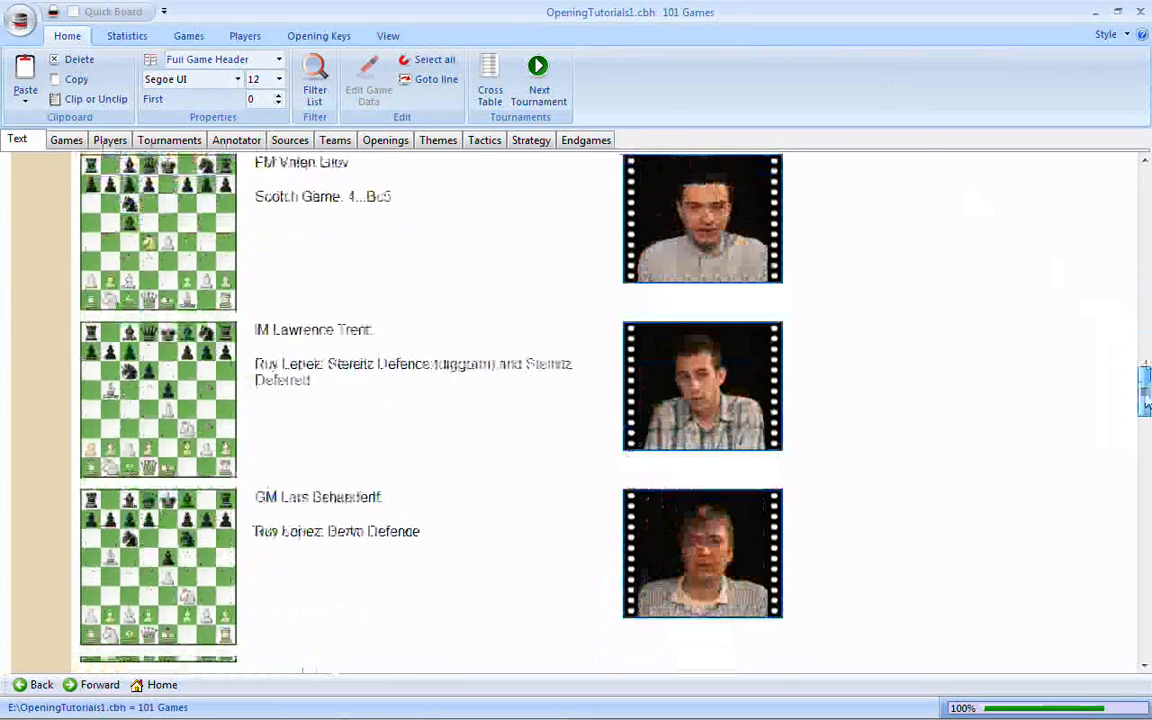
Step: Scroll the contents page up and back down to the Ruy Lopez Schliemann Defence entry
scroll(down, 3)
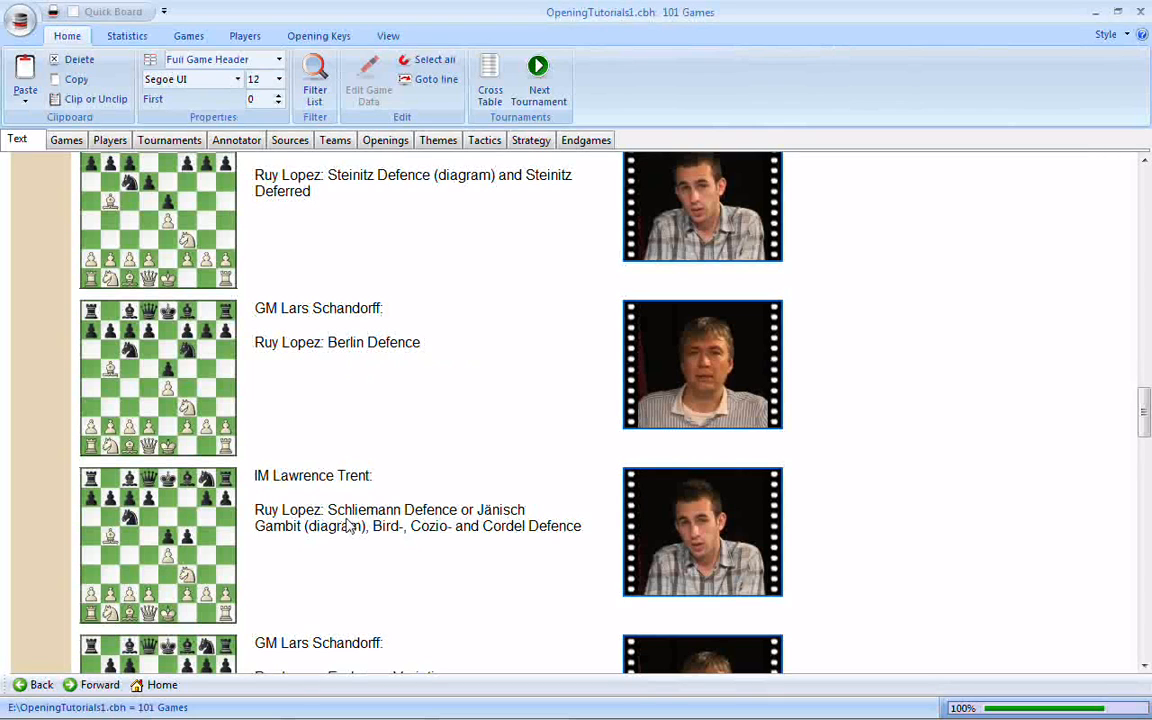
mouse_move(928, 255)
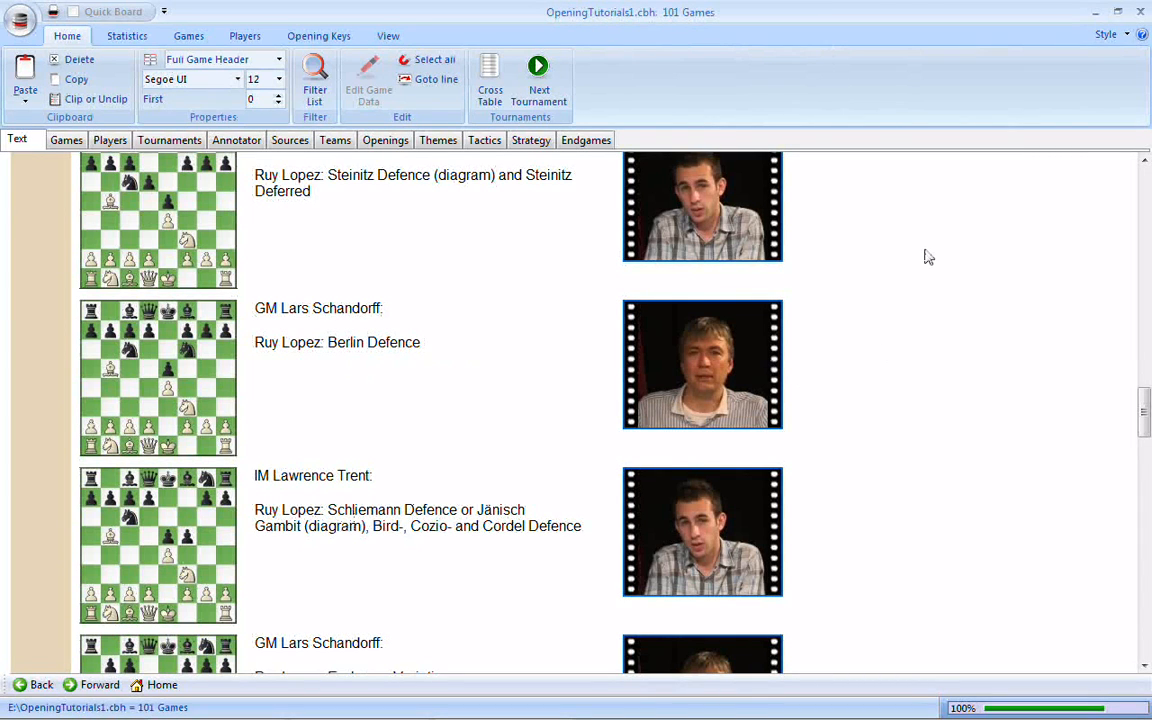
scroll(up, 3)
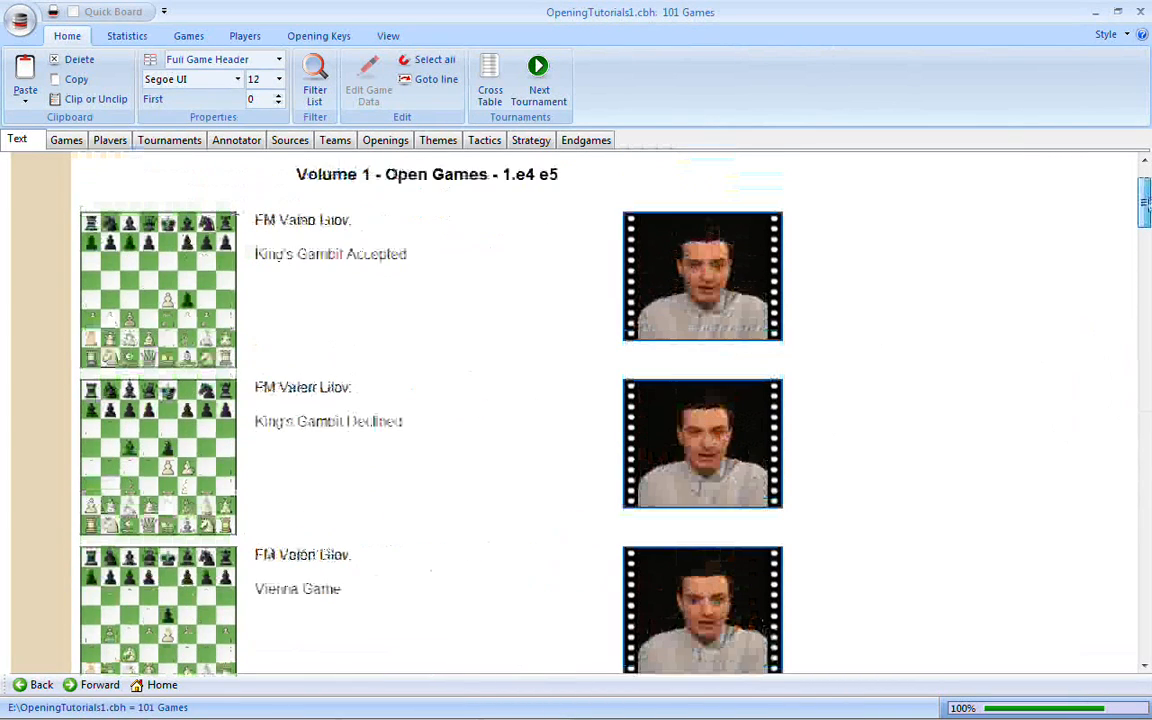
scroll(down, 3)
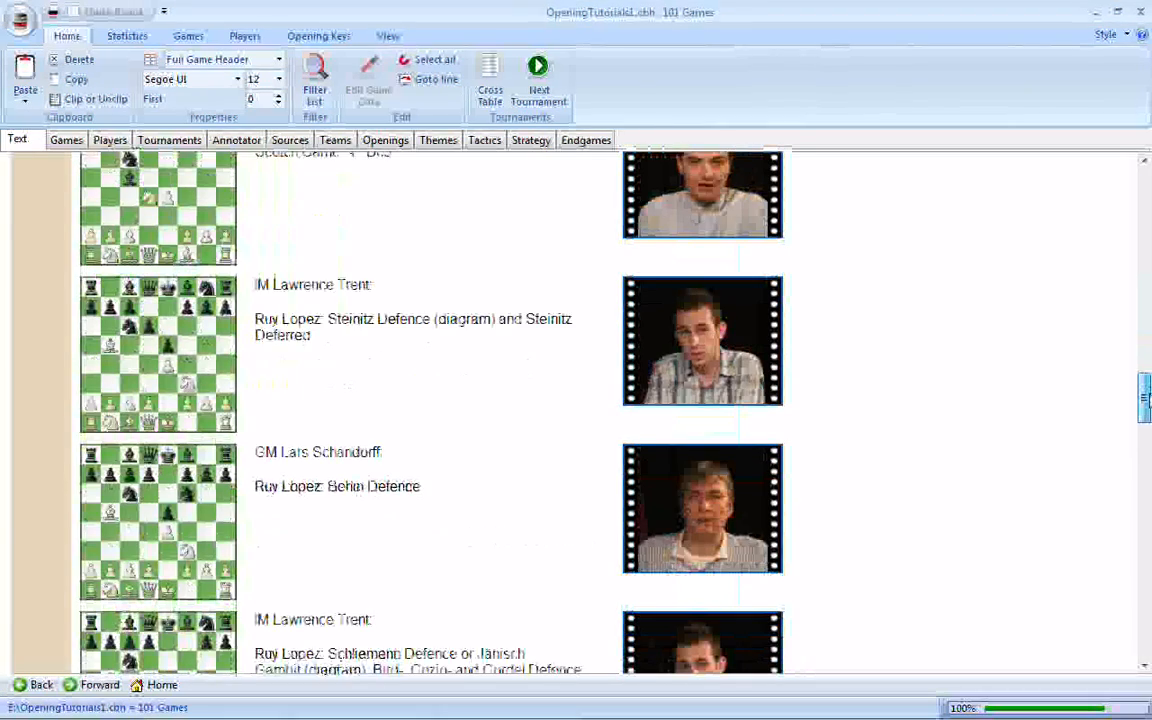
scroll(down, 3)
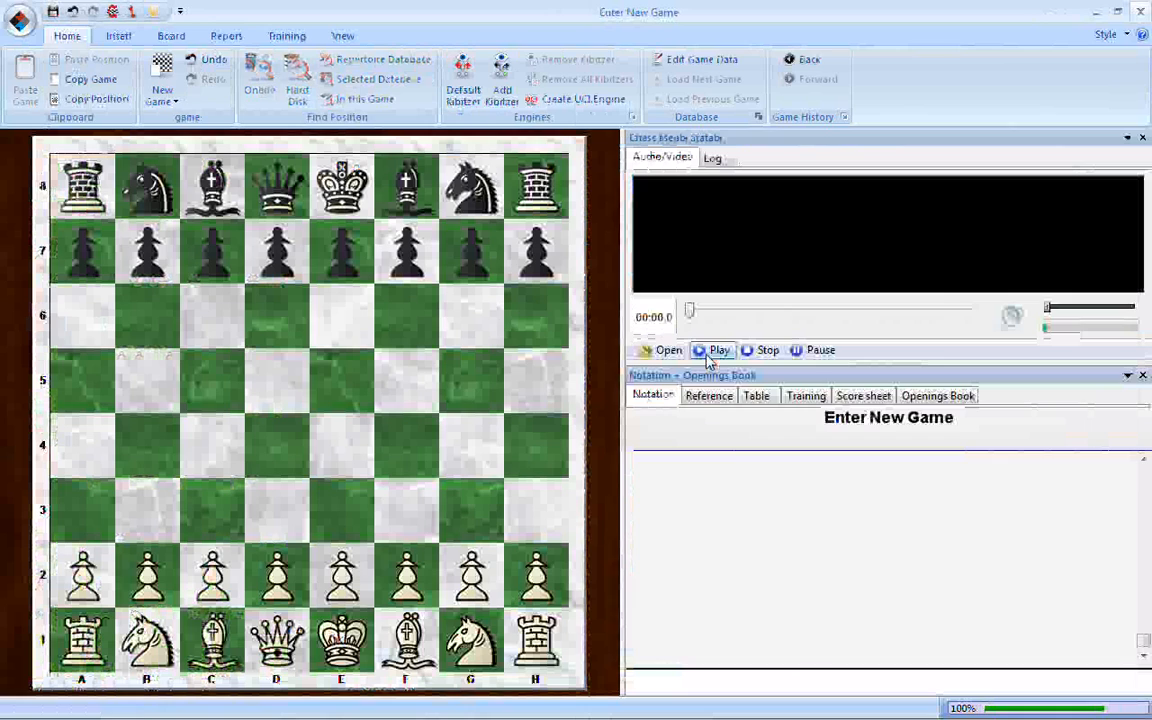
Step: Load the Schliemann Defence/Minor Lines lecture video and start it playing
click(718, 350)
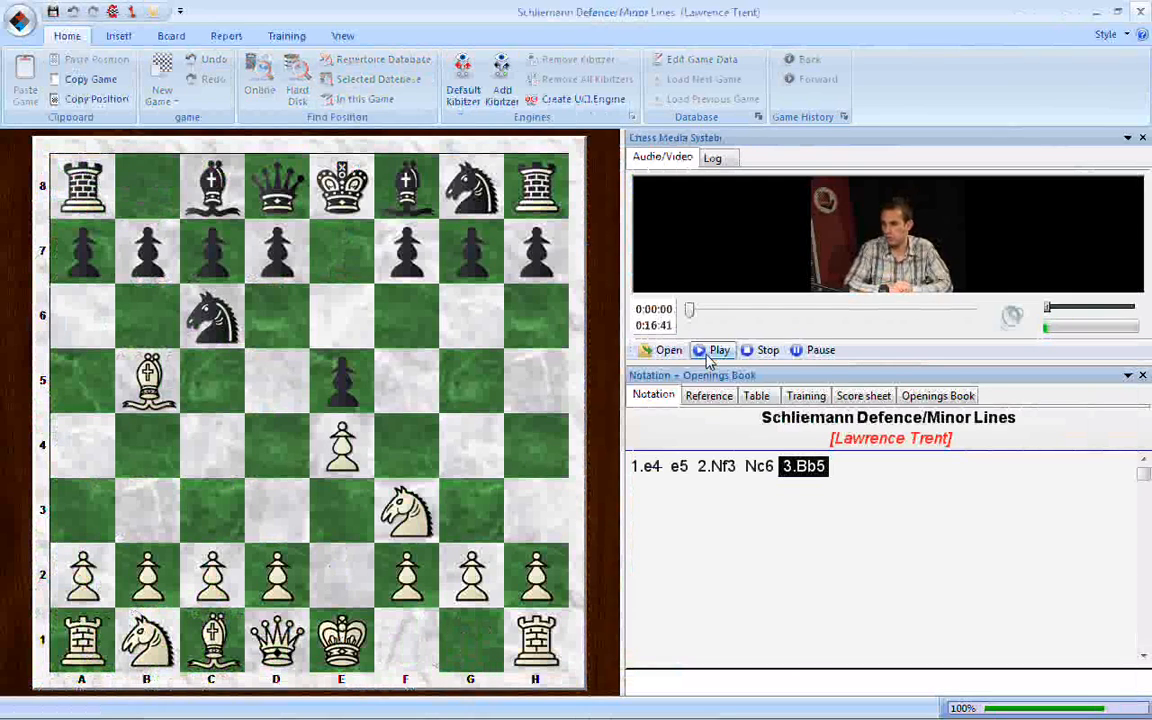
click(712, 350)
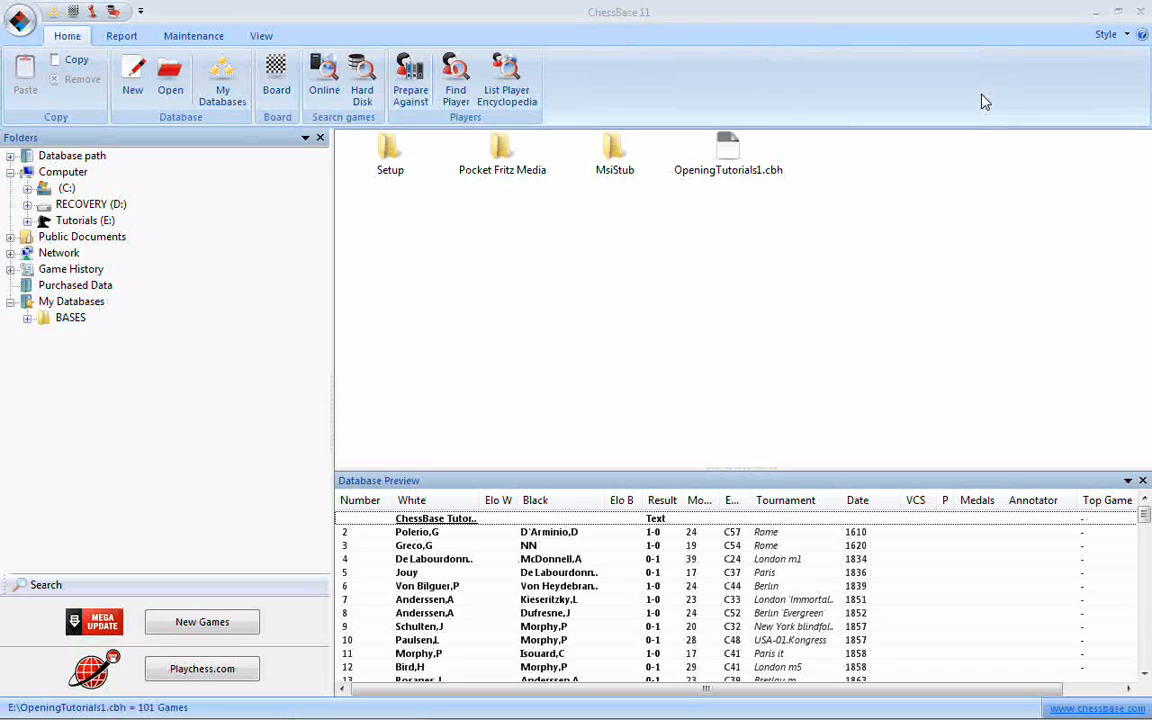
mouse_move(120, 142)
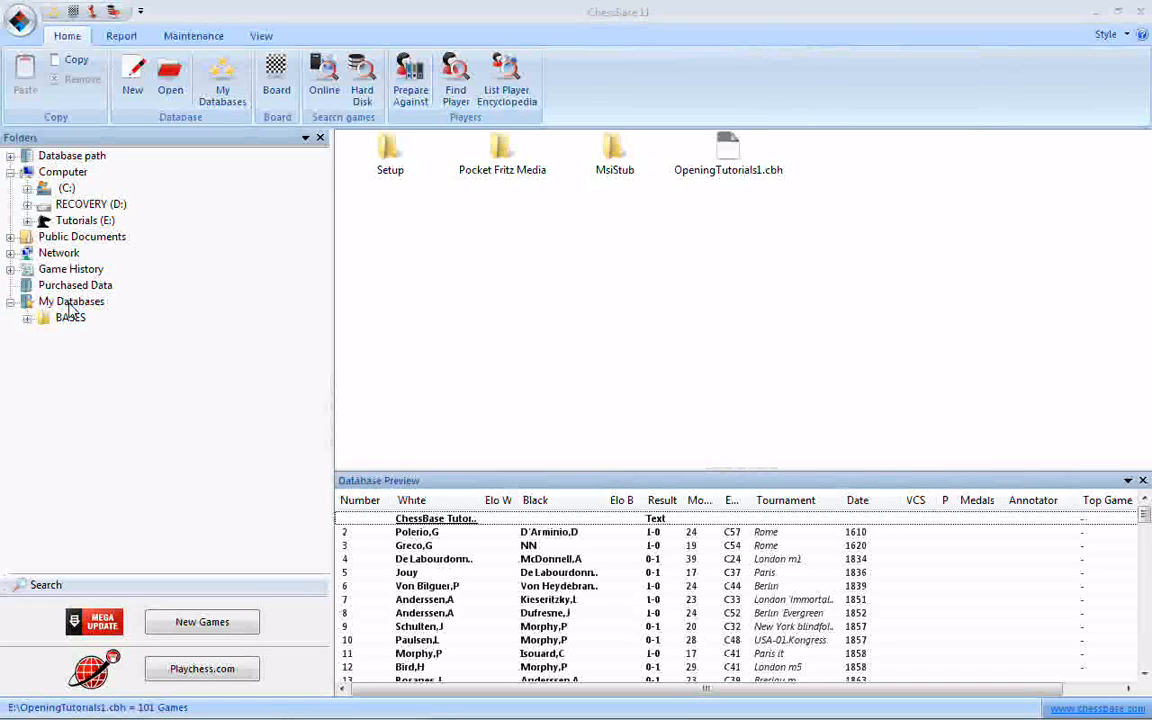
Step: Select My Databases in the Folders tree to list the user's databases and files
click(71, 301)
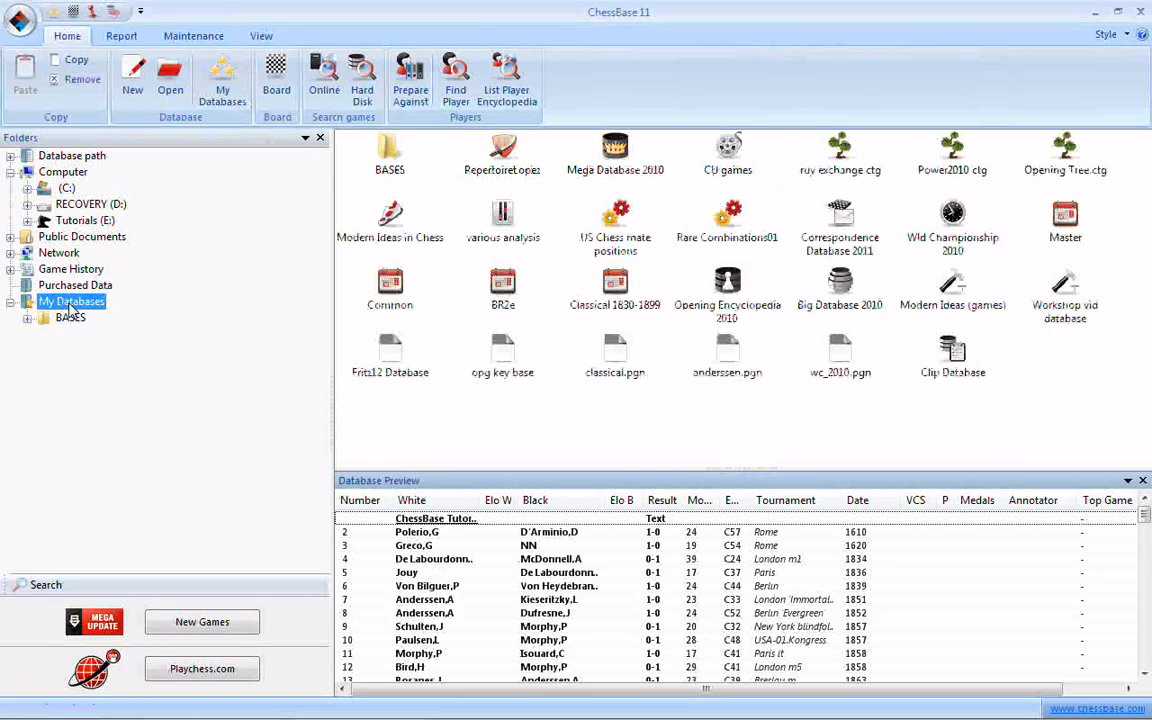